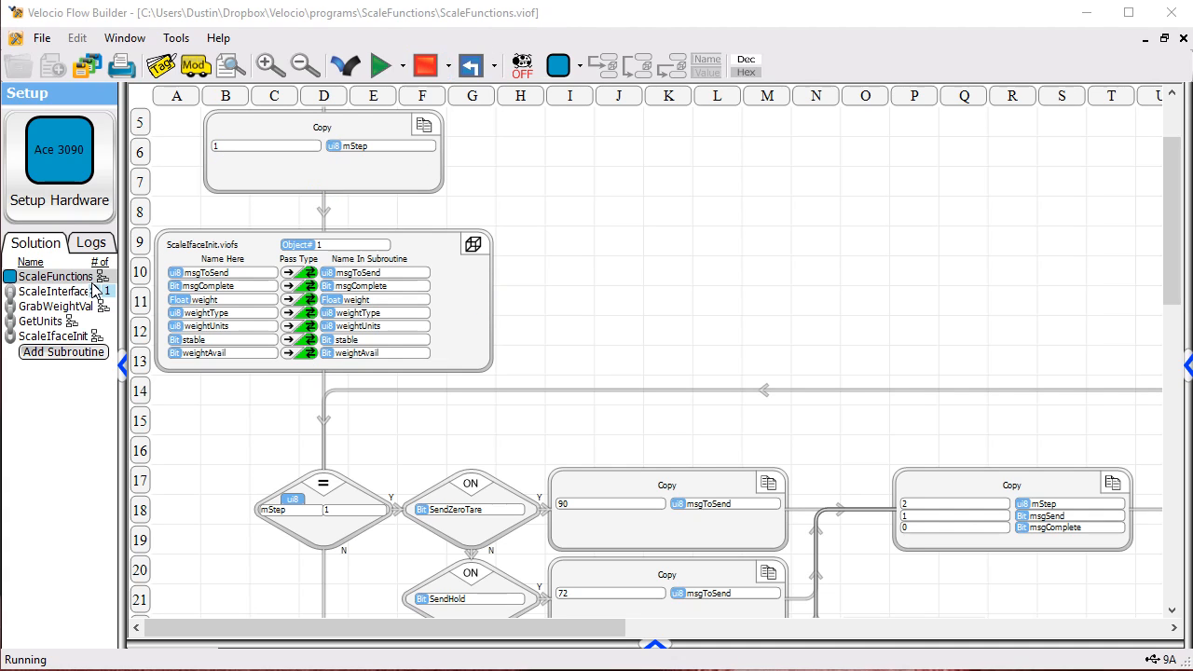
mouse_move(96, 287)
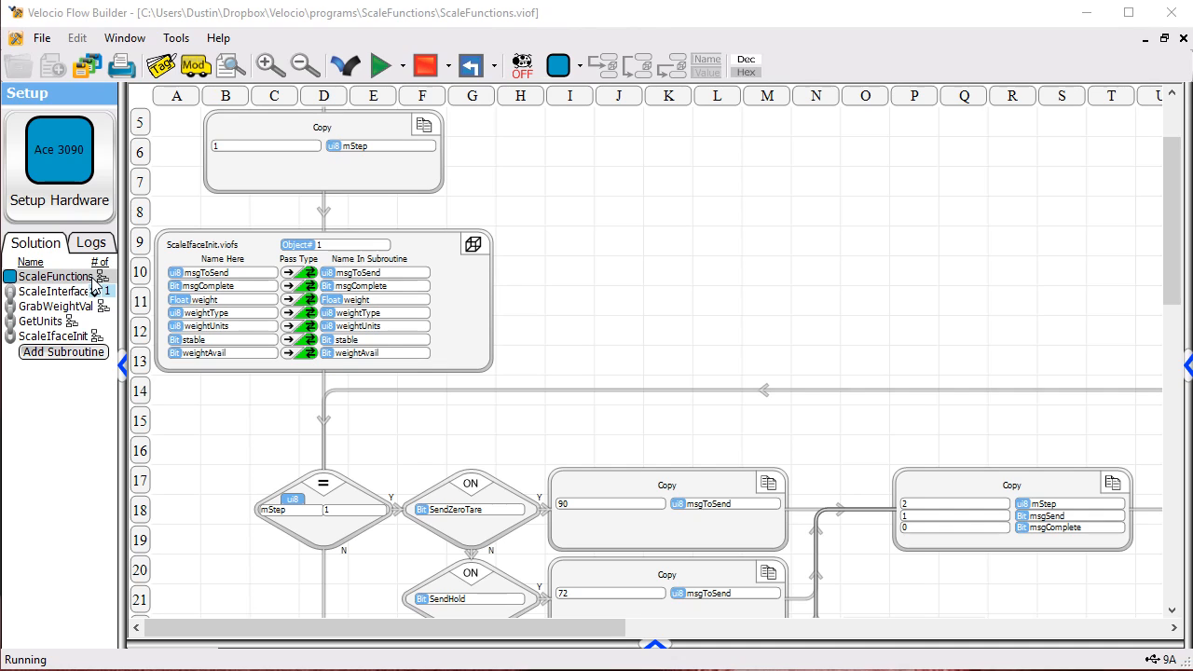
mouse_move(56, 336)
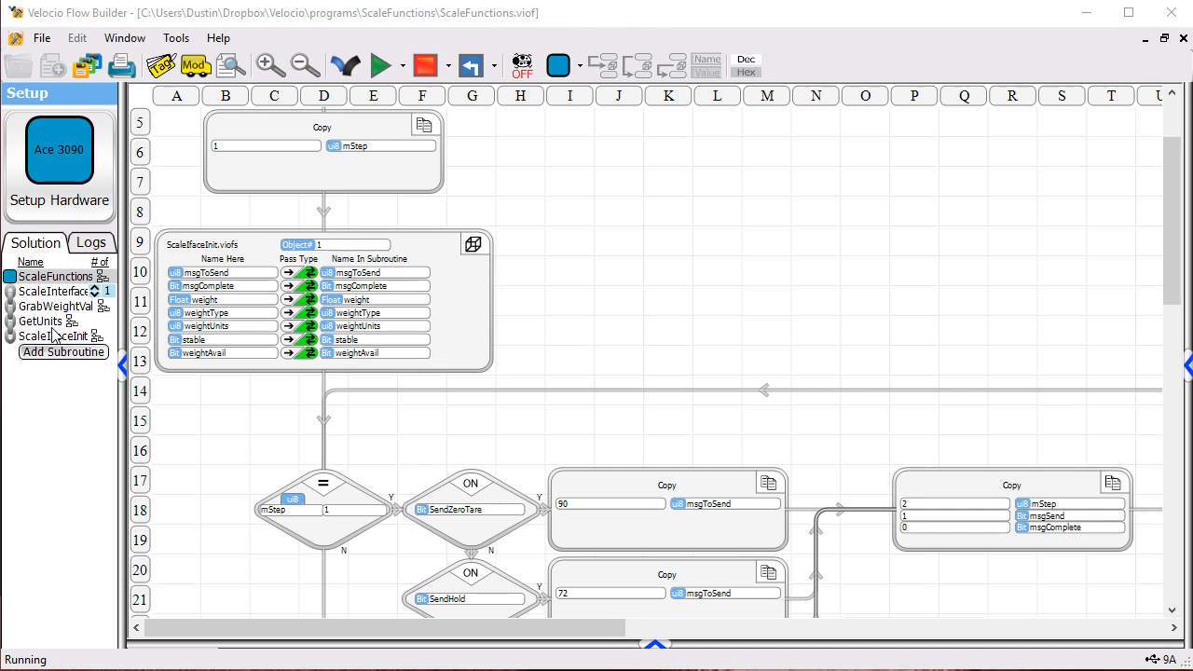
mouse_move(42, 345)
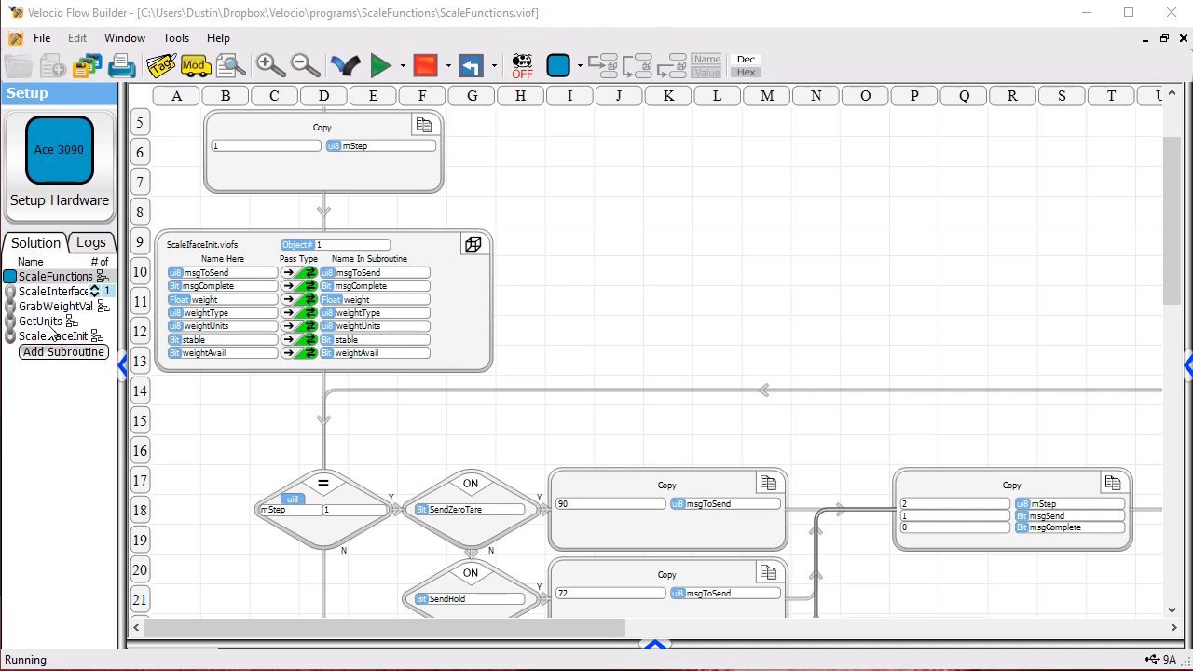
mouse_move(53, 333)
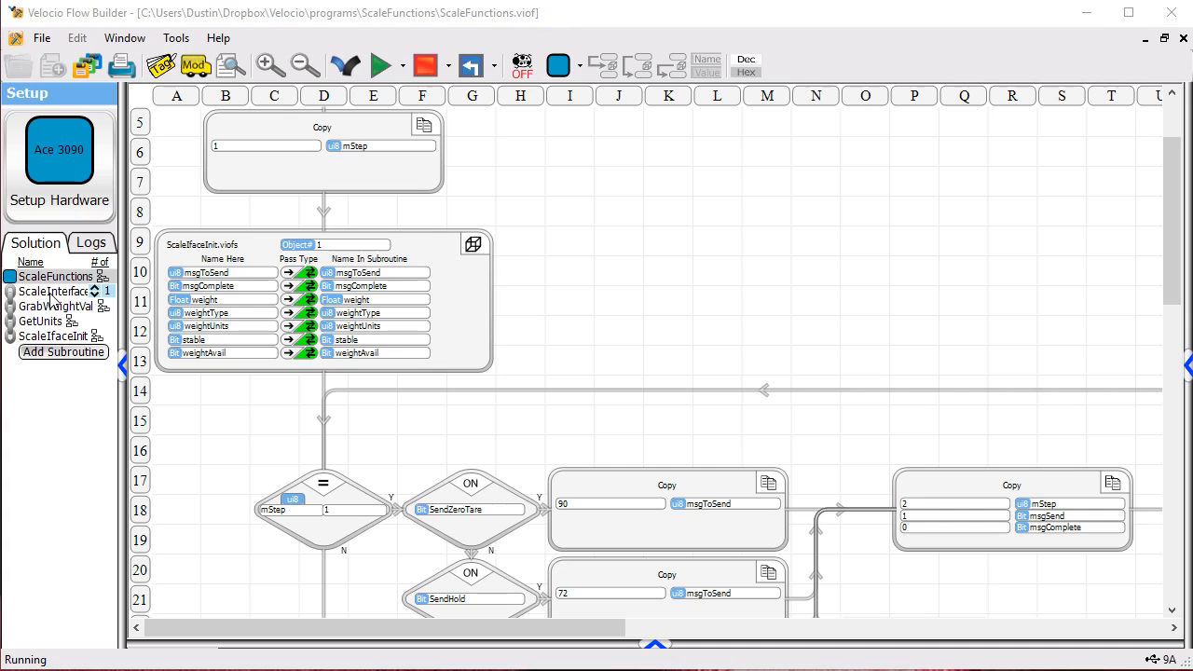
mouse_move(553, 226)
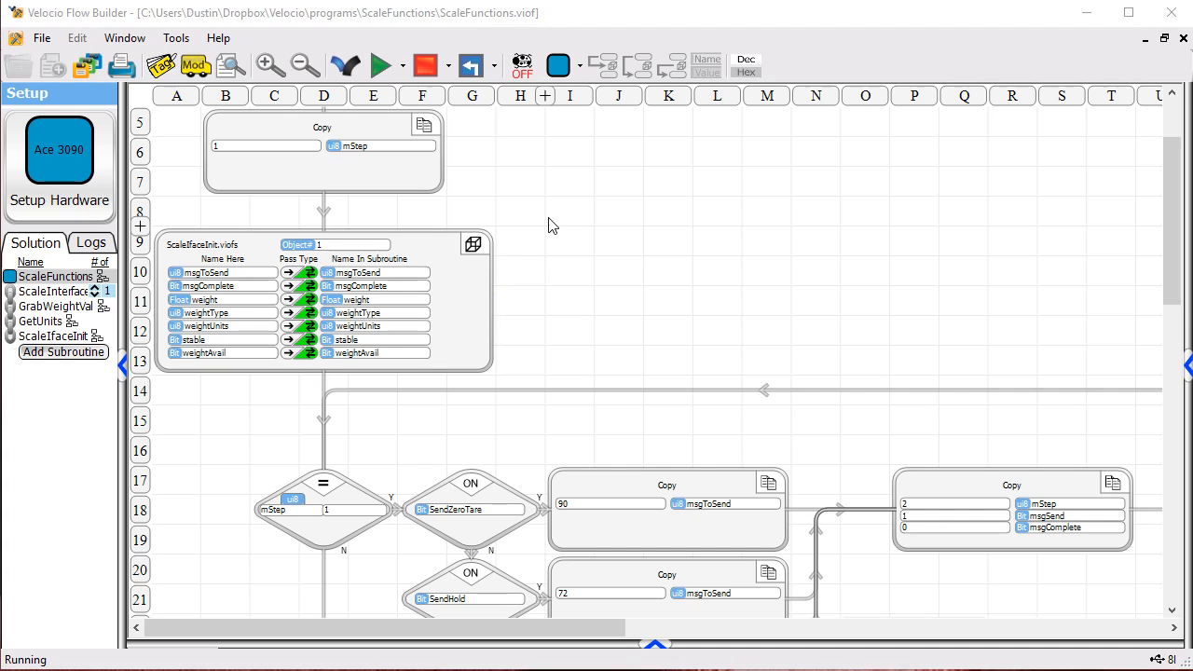
mouse_move(552, 253)
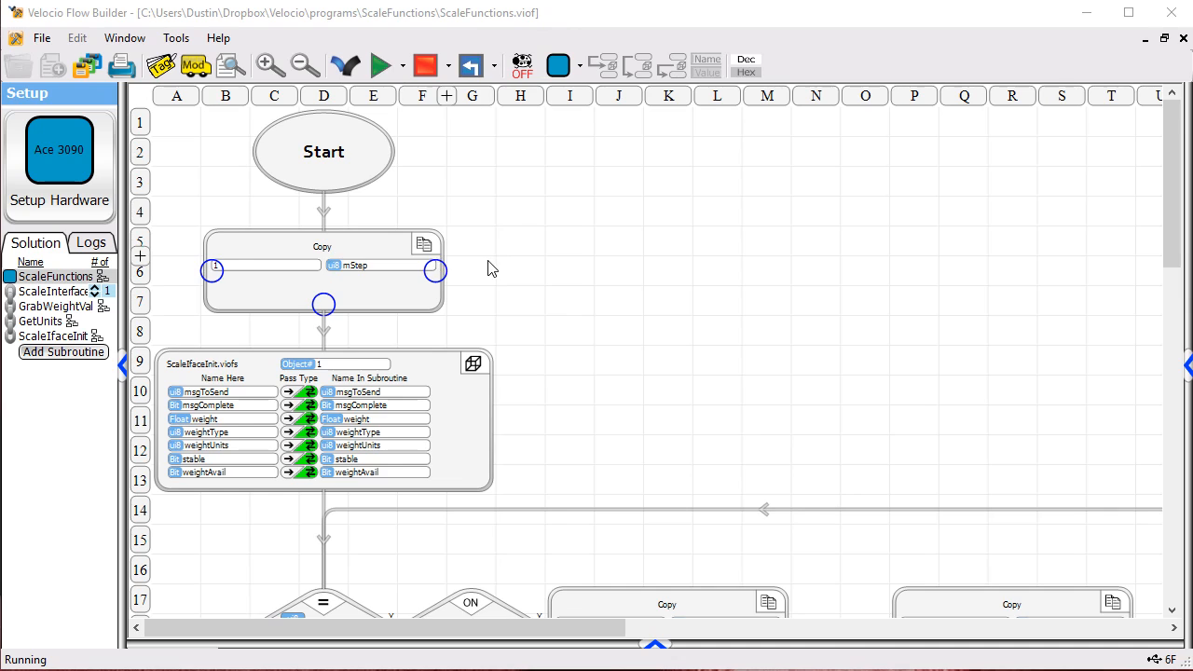
Step: Open the ScaleIfaceInit subroutine flowchart and scroll through it
scroll("down", 3)
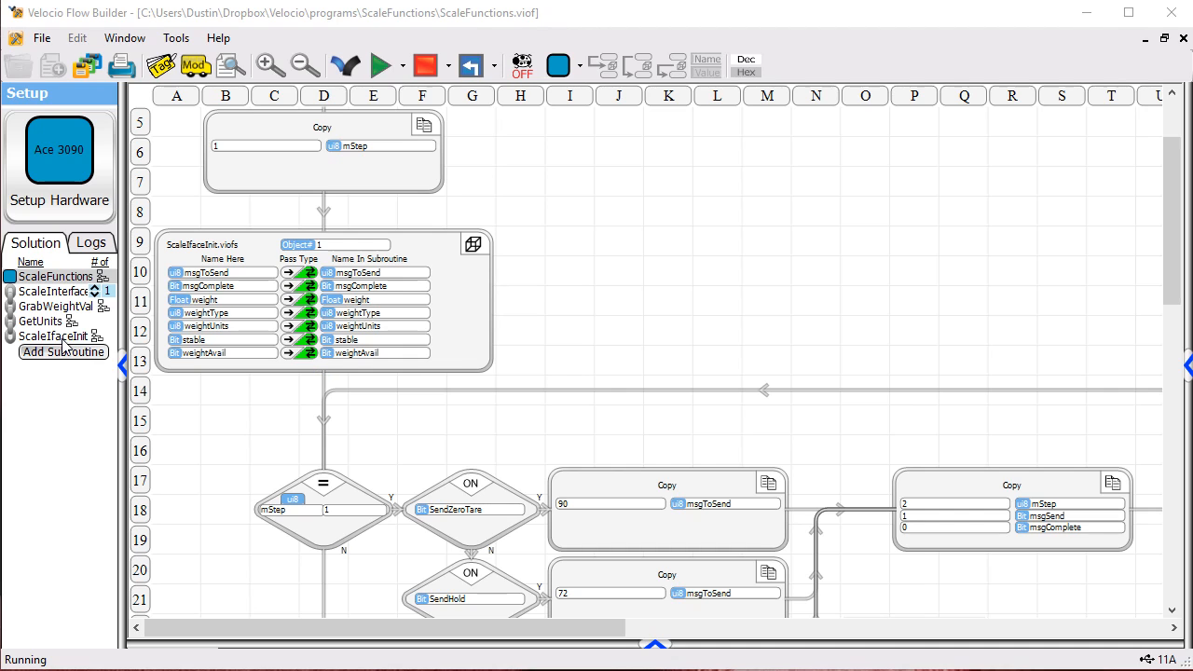
left_click(54, 336)
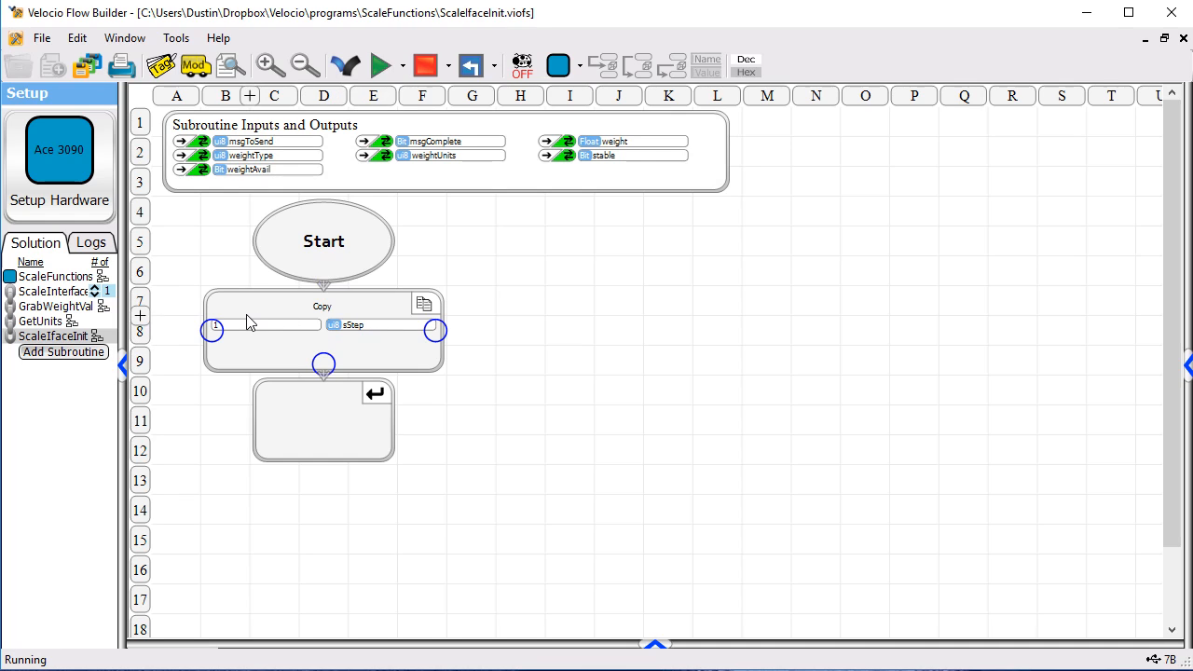
mouse_move(137, 313)
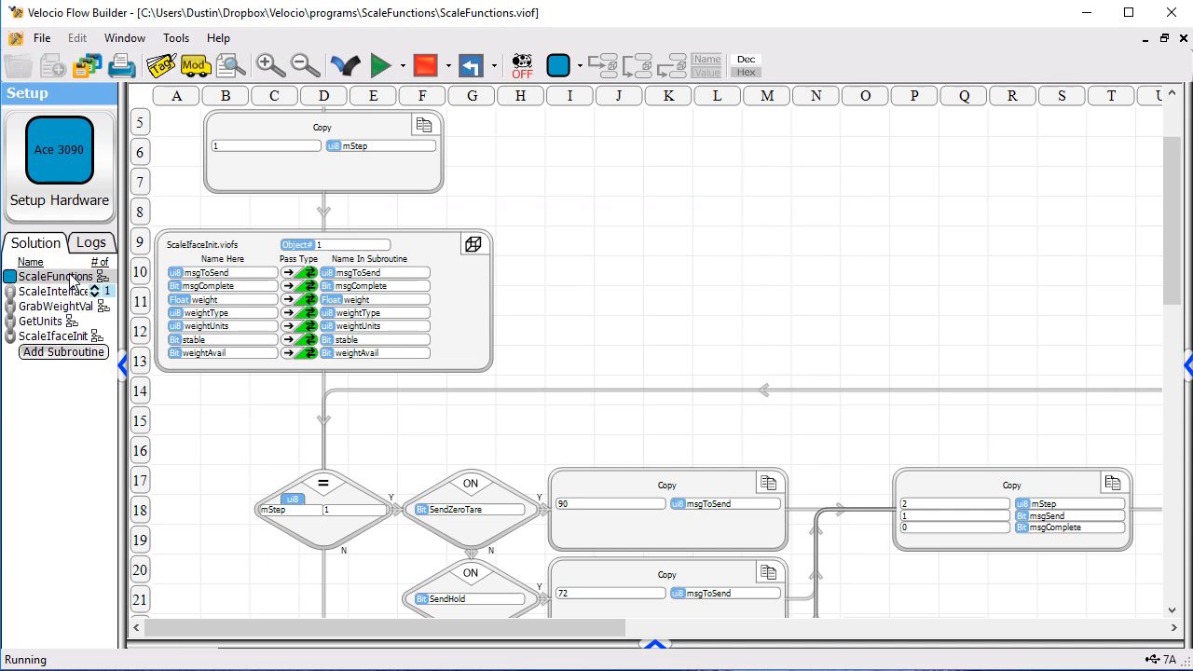
scroll("down", 3)
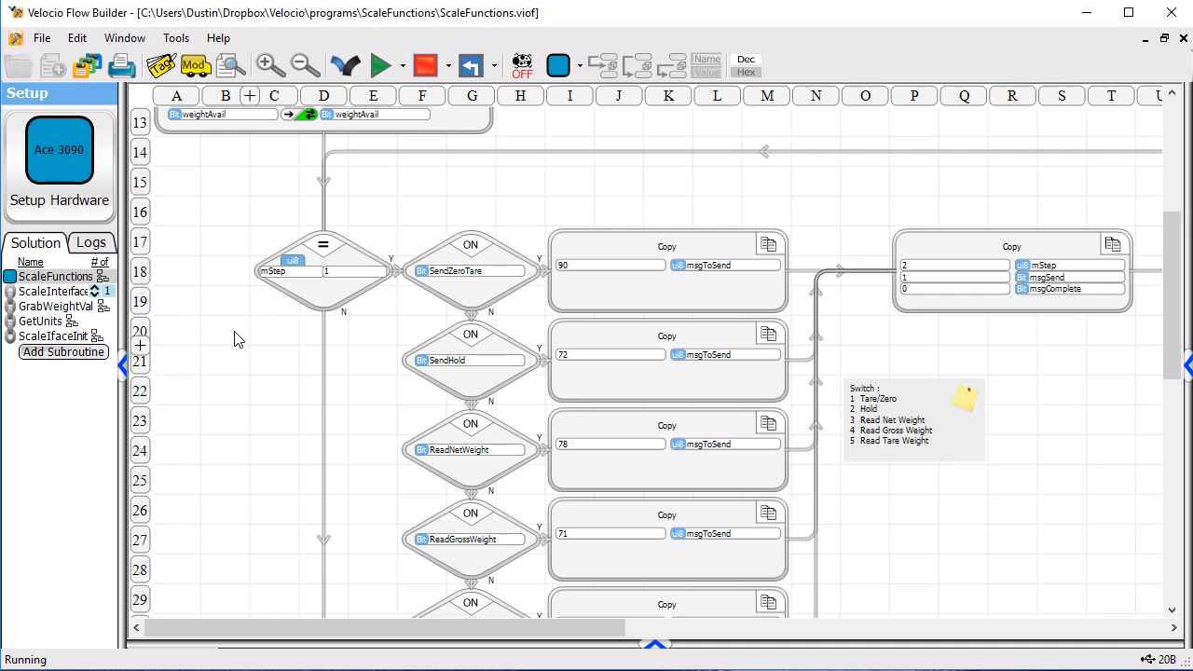
mouse_move(343, 354)
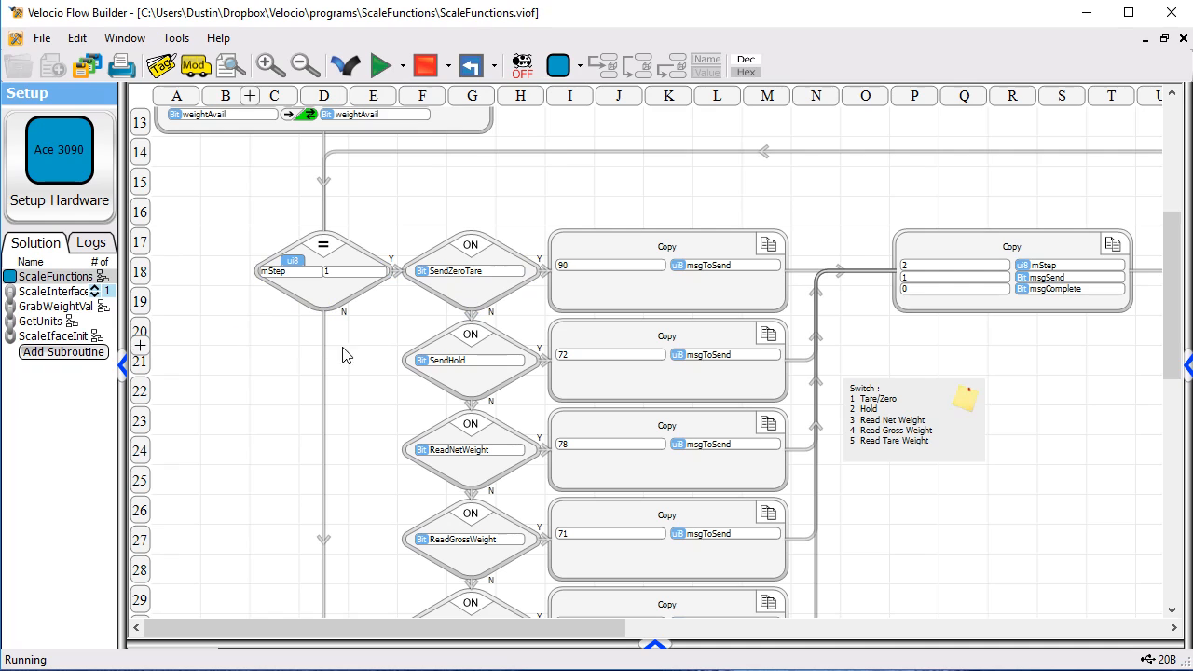
scroll("down", 3)
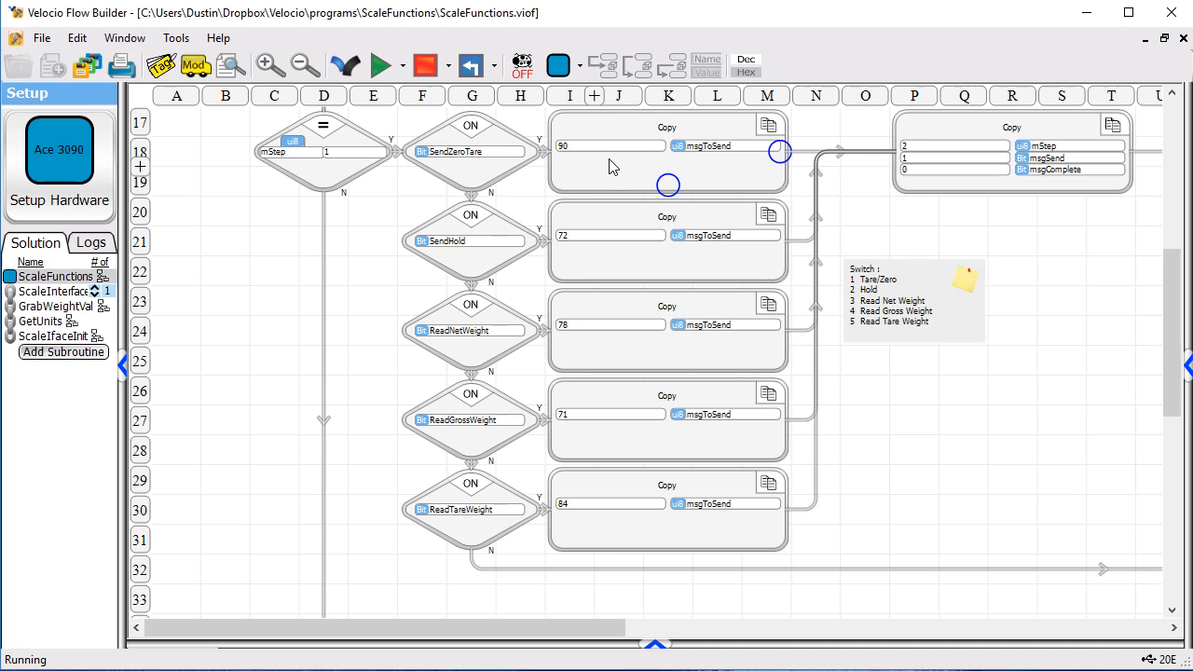
mouse_move(587, 183)
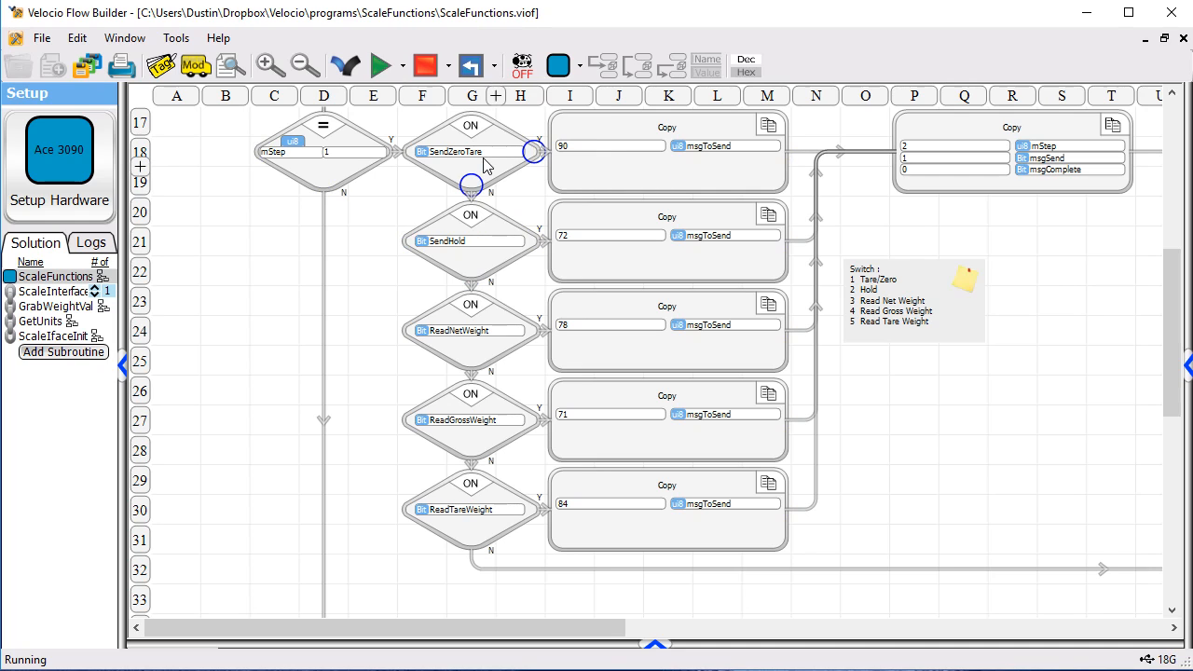
mouse_move(491, 172)
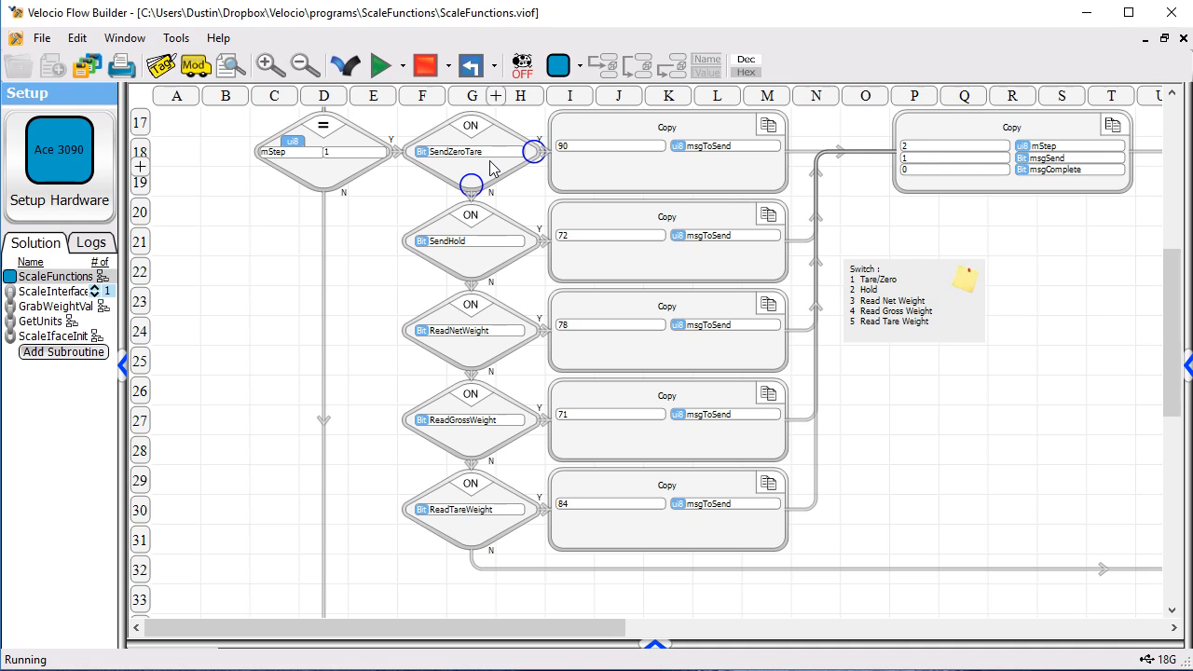
mouse_move(506, 155)
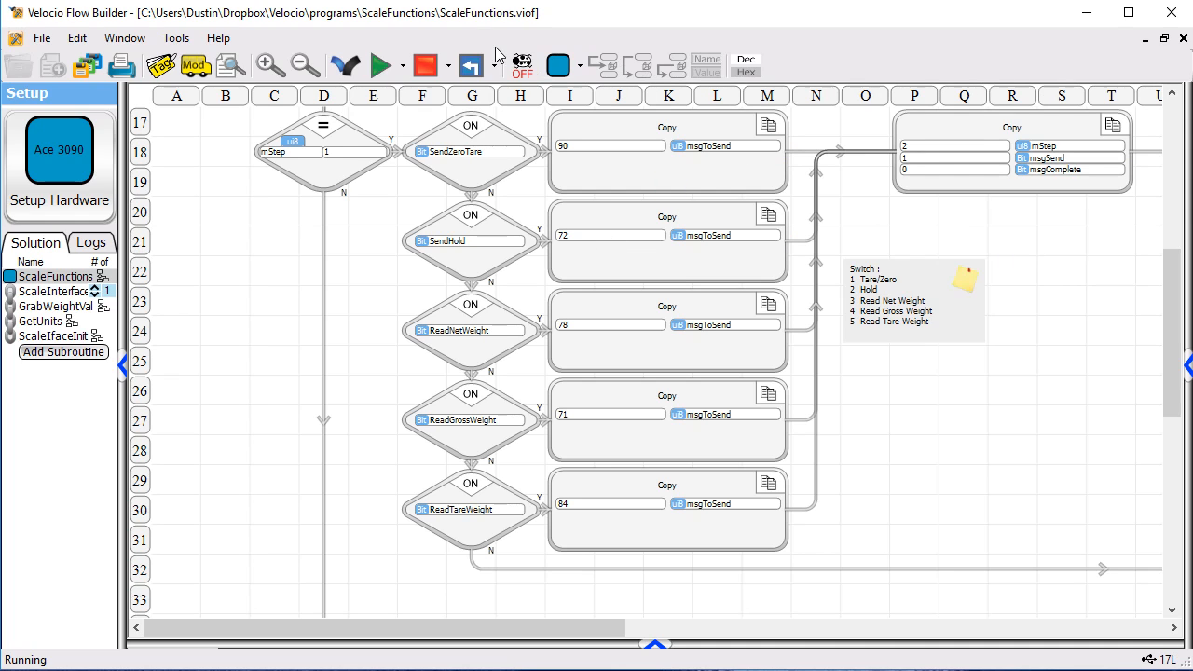
Step: Zoom the flowchart out to browse more of it, then zoom back in
left_click(304, 65)
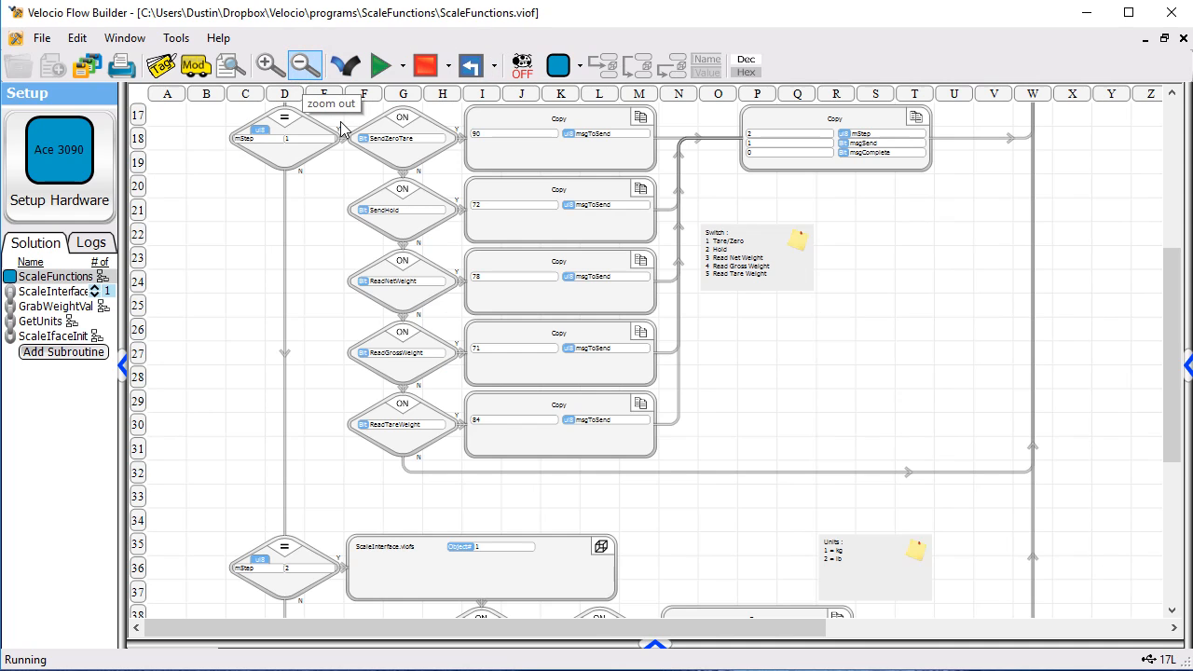
left_click(245, 208)
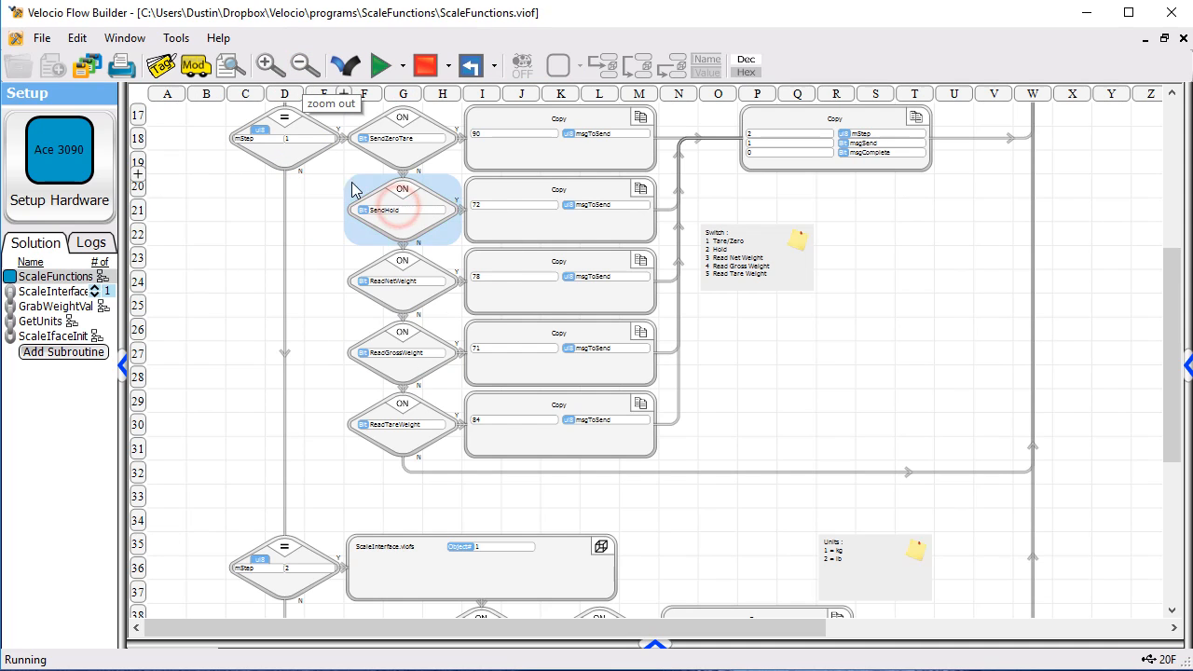
mouse_move(978, 340)
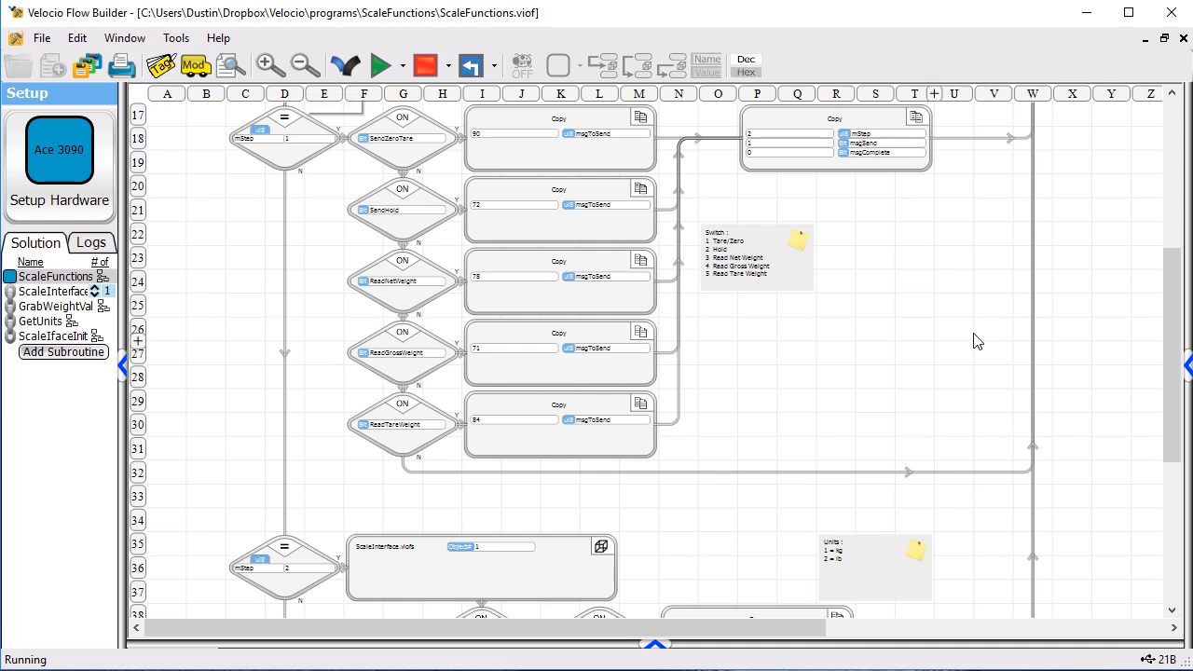
scroll("down", 3)
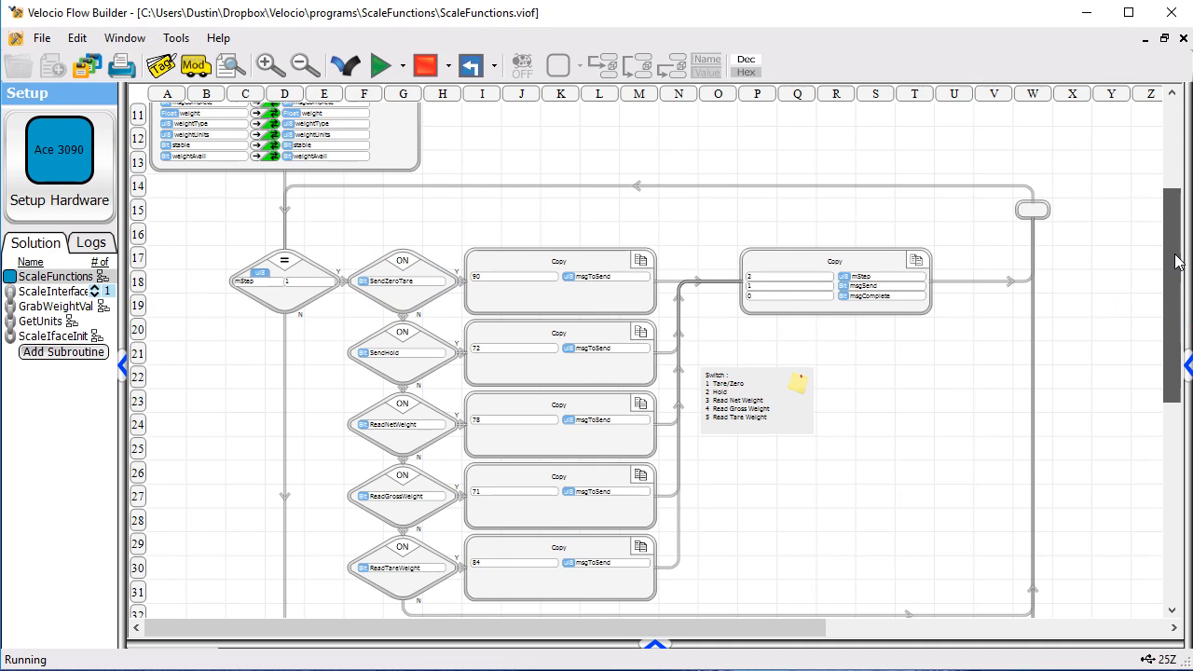
scroll("down", 3)
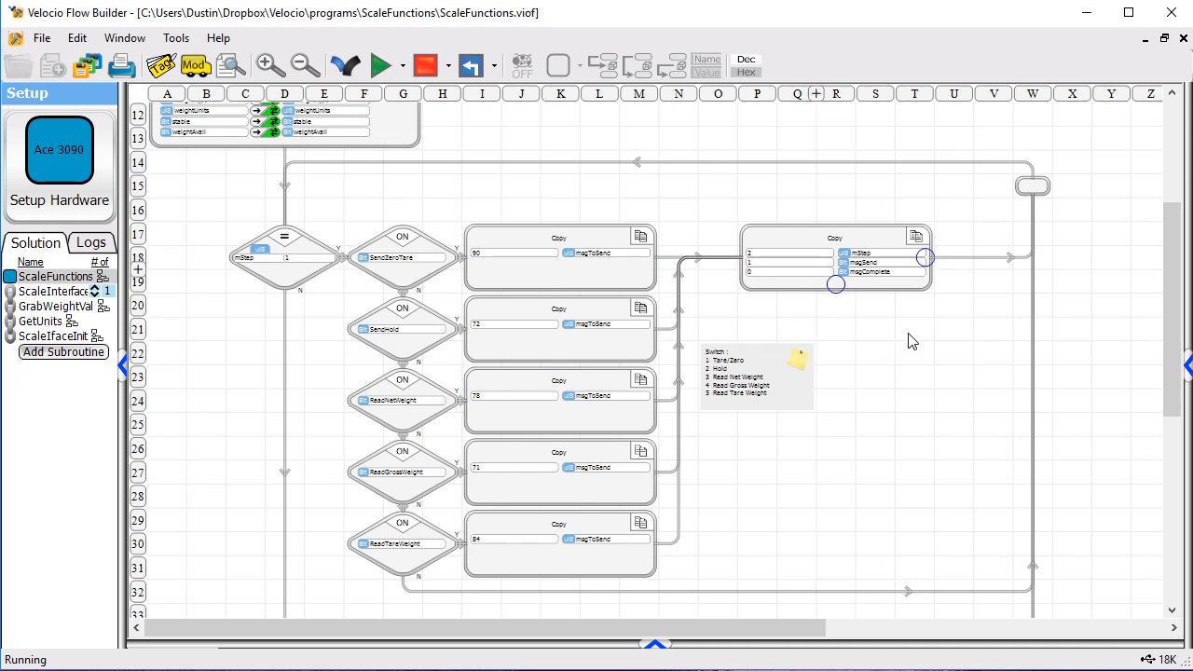
scroll("down", 3)
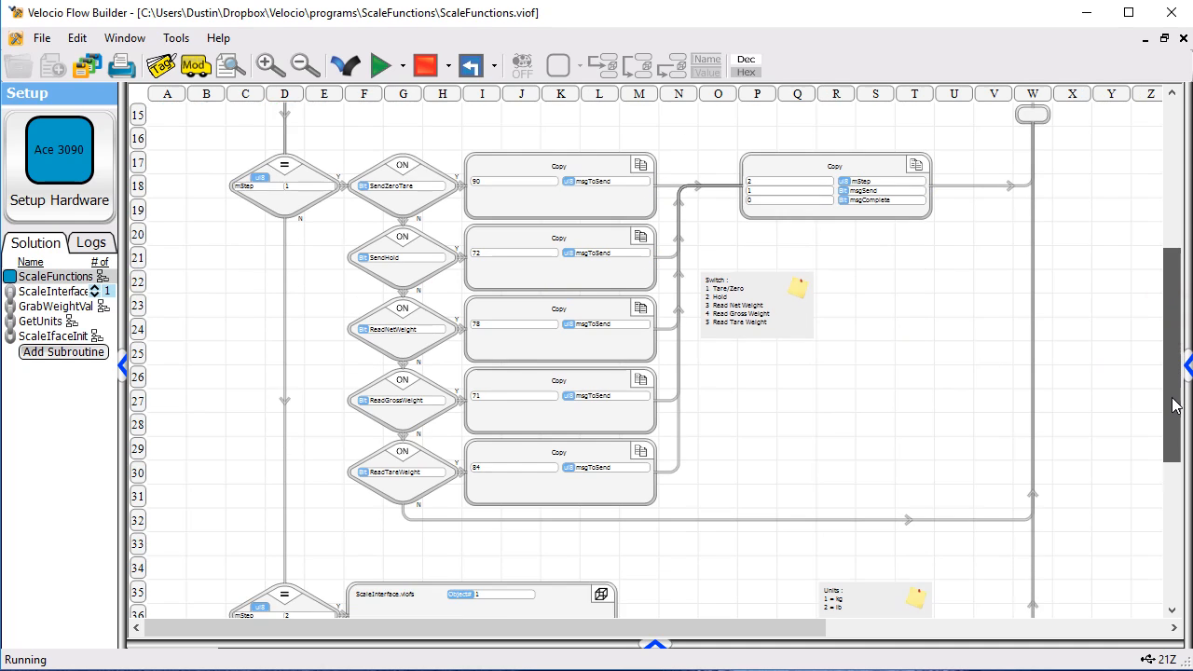
scroll("down", 3)
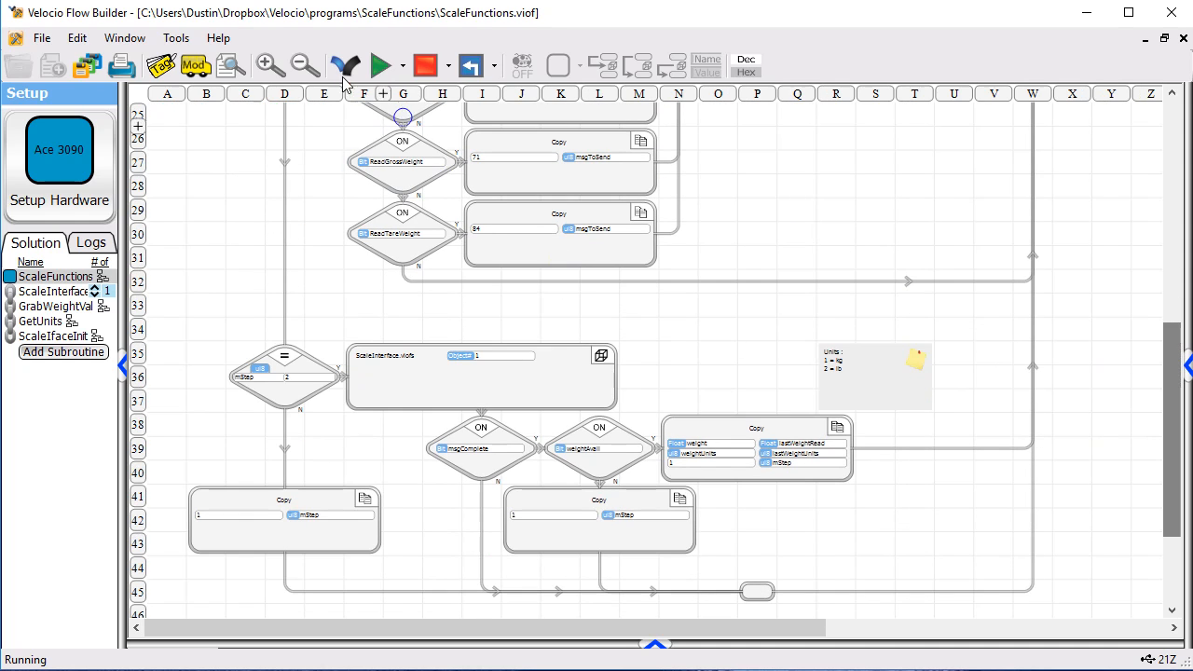
left_click(269, 65)
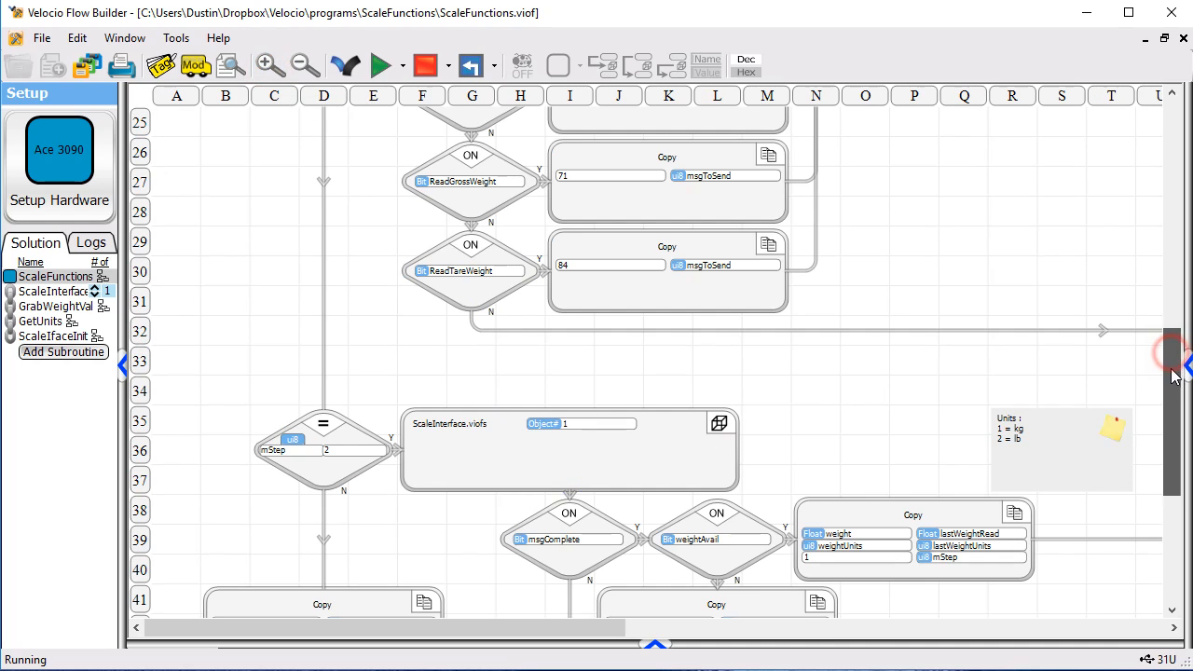
scroll("down", 3)
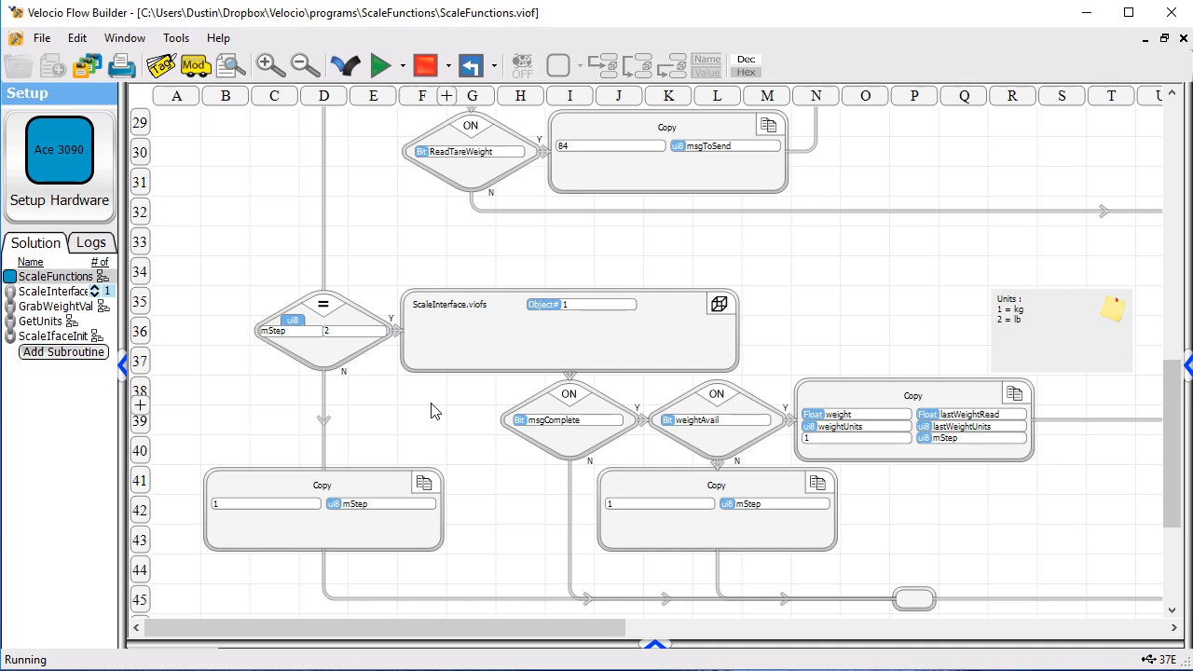
mouse_move(453, 408)
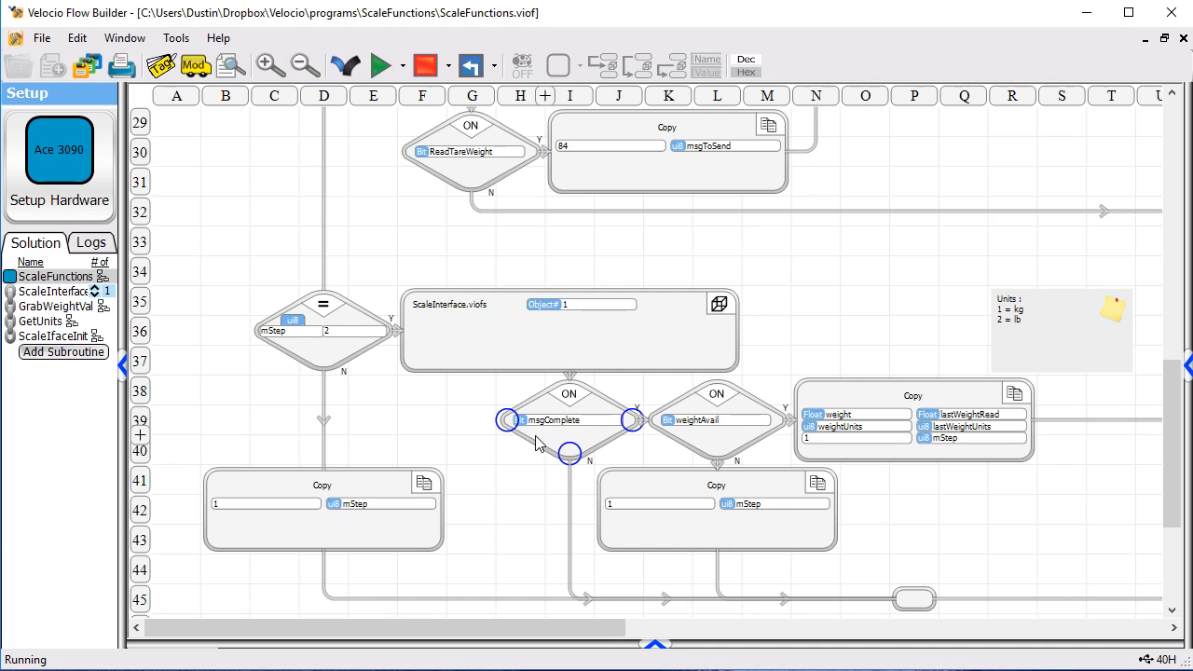
mouse_move(510, 448)
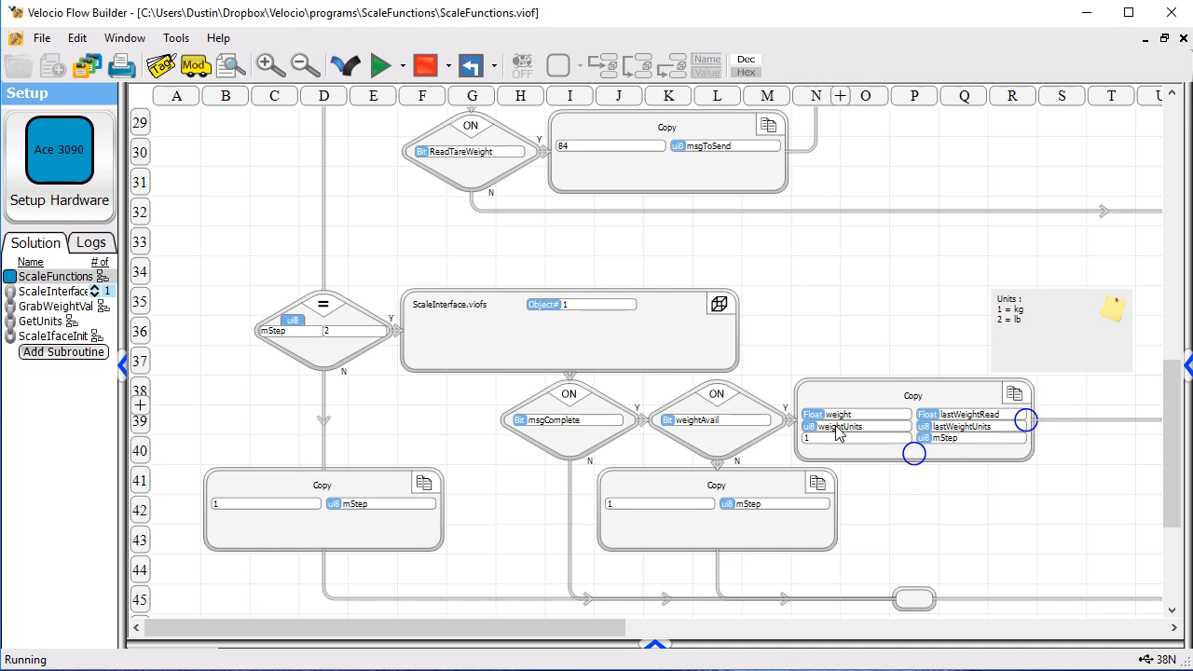
mouse_move(948, 463)
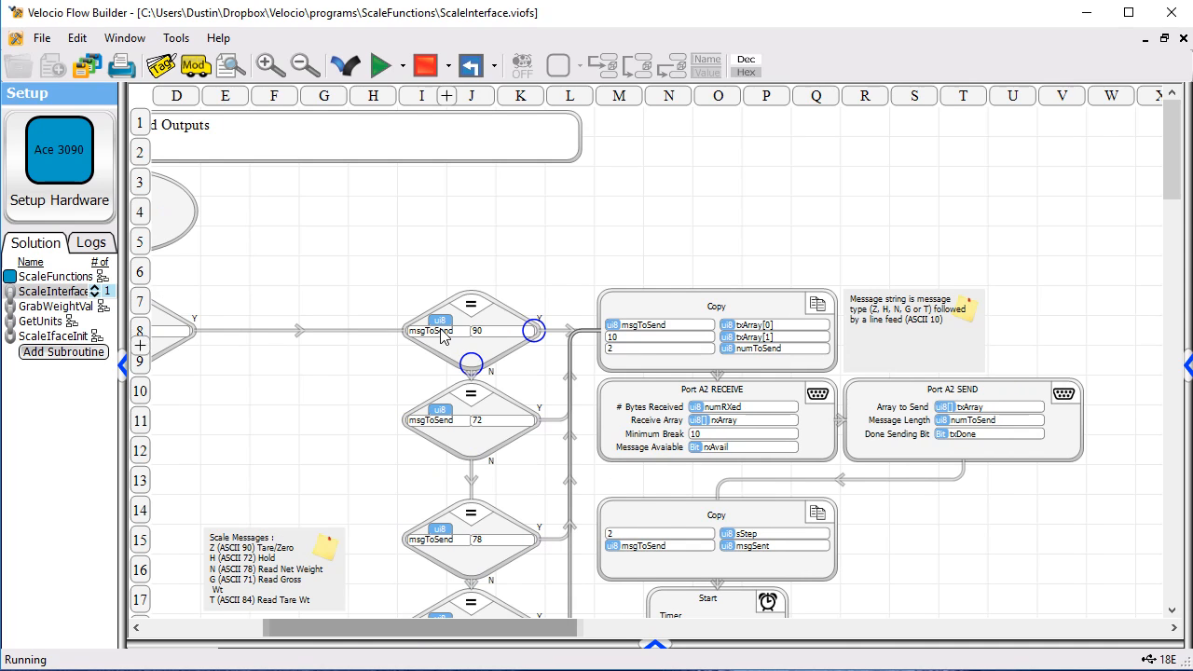
Step: Scroll through the GetUnits call, unitsOK check and scaleTmr 200 ms timeout branch
scroll("down", 3)
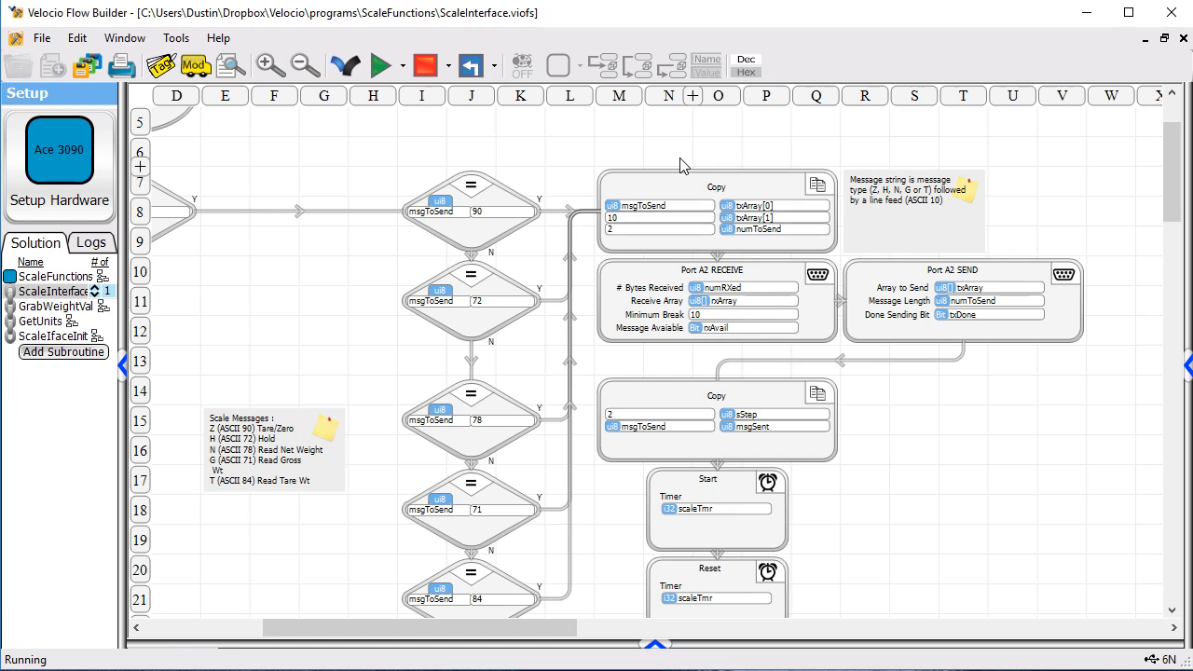
mouse_move(671, 171)
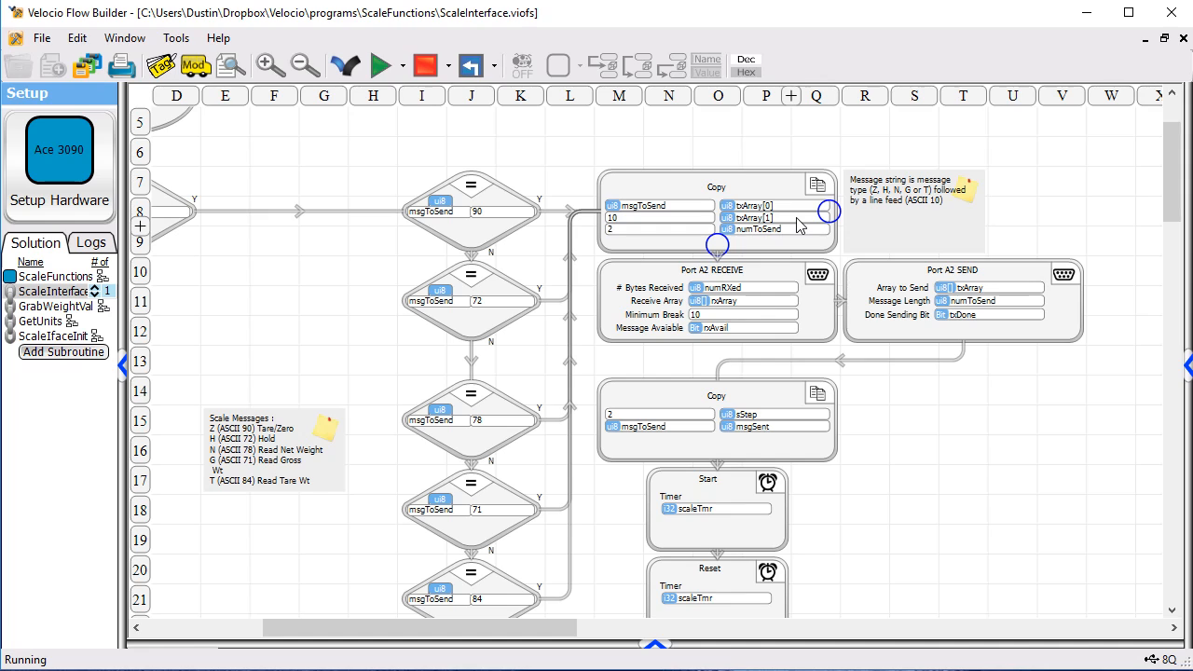
mouse_move(648, 239)
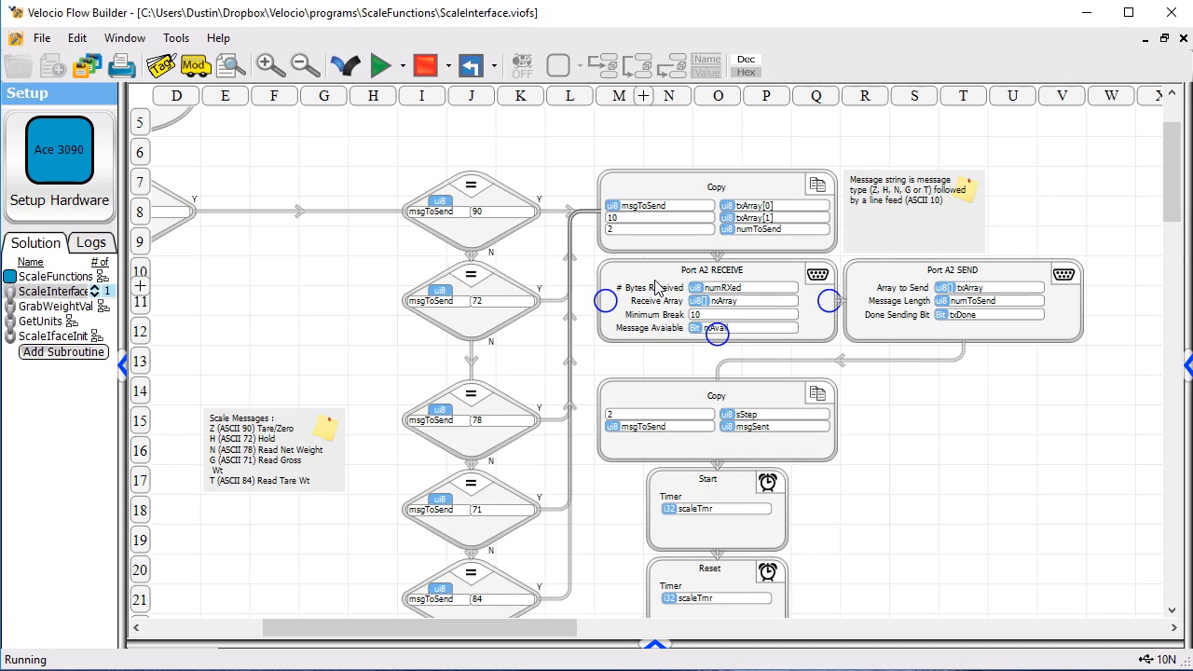
mouse_move(634, 319)
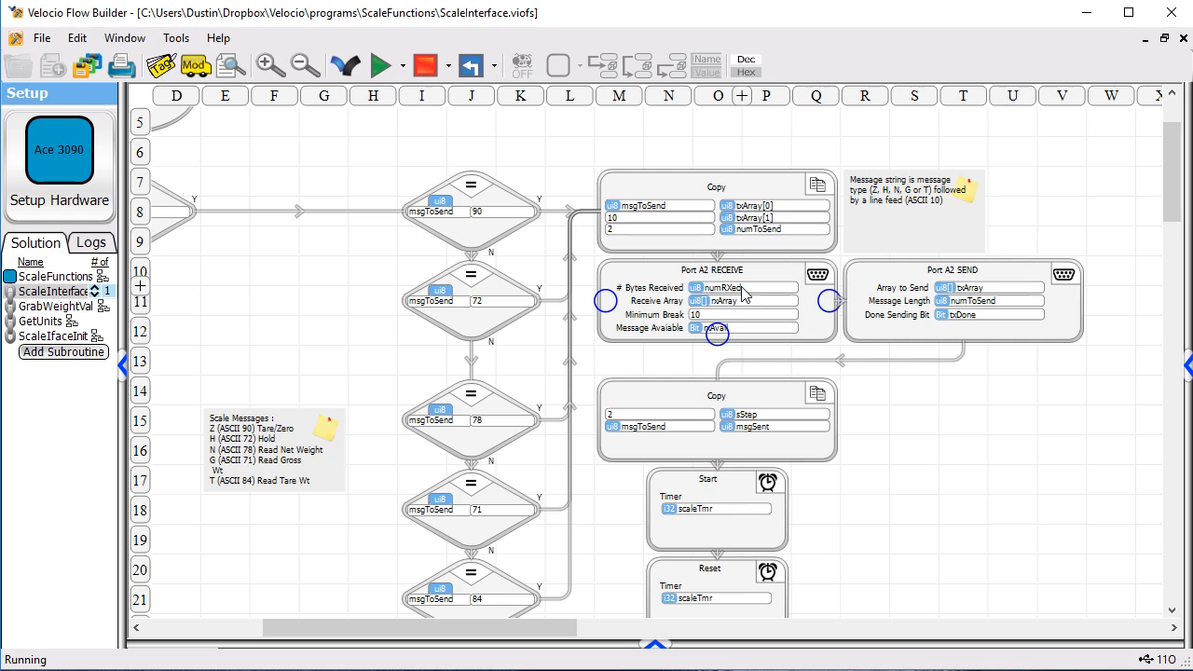
mouse_move(752, 296)
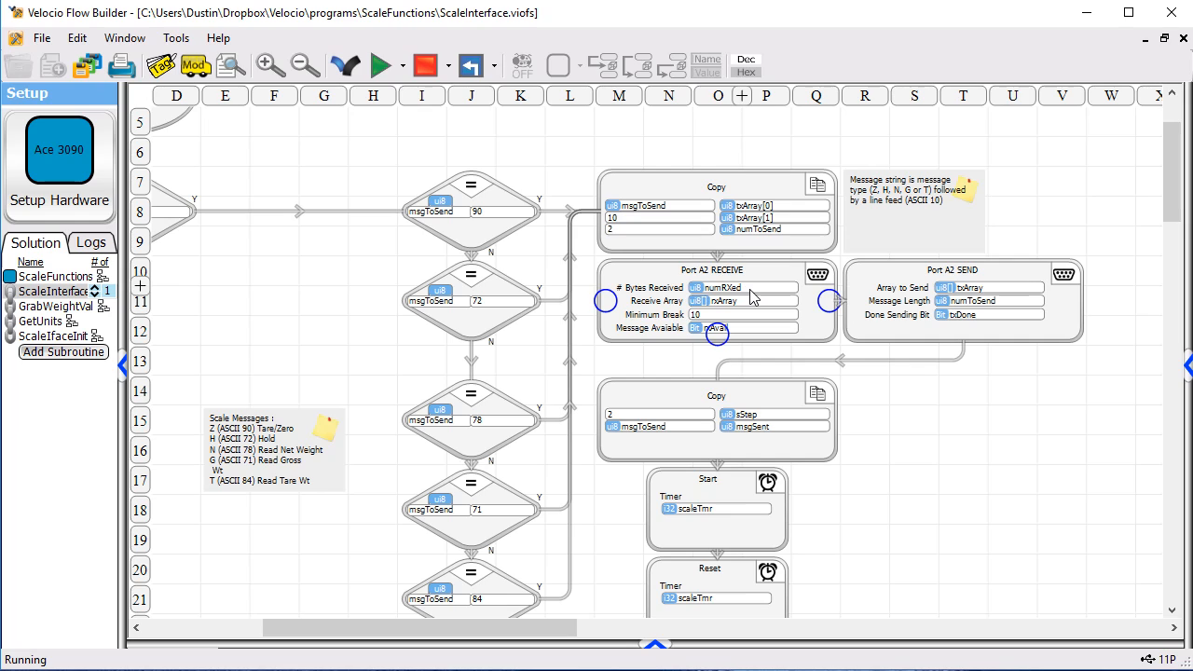
mouse_move(740, 306)
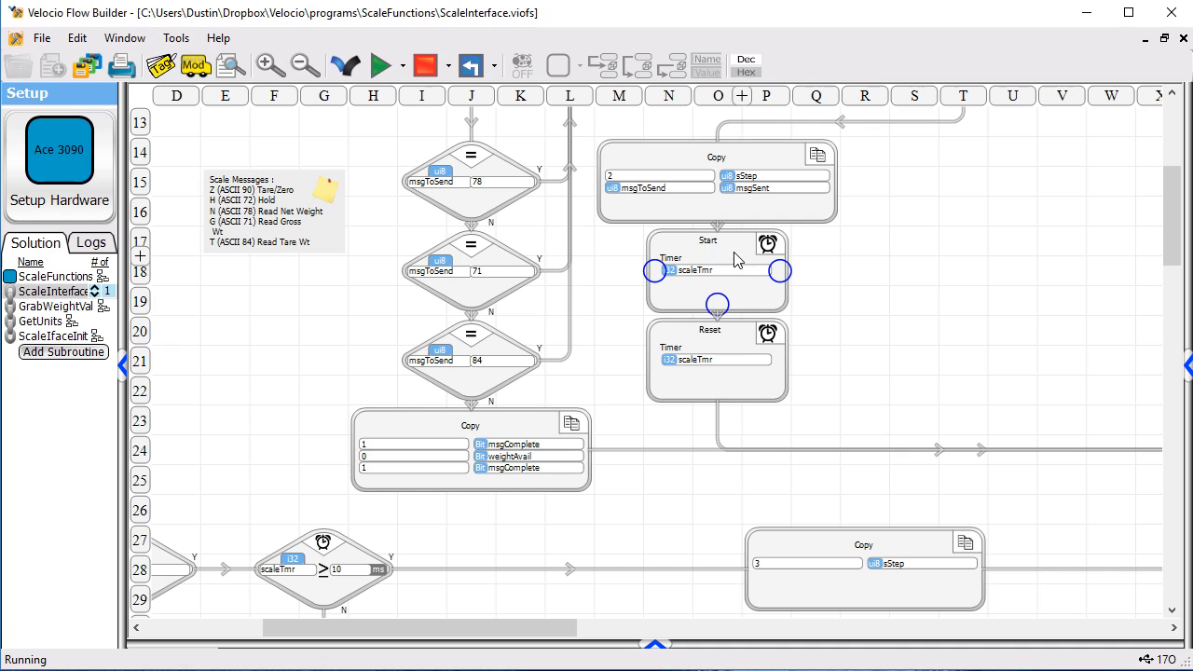
scroll("down", 3)
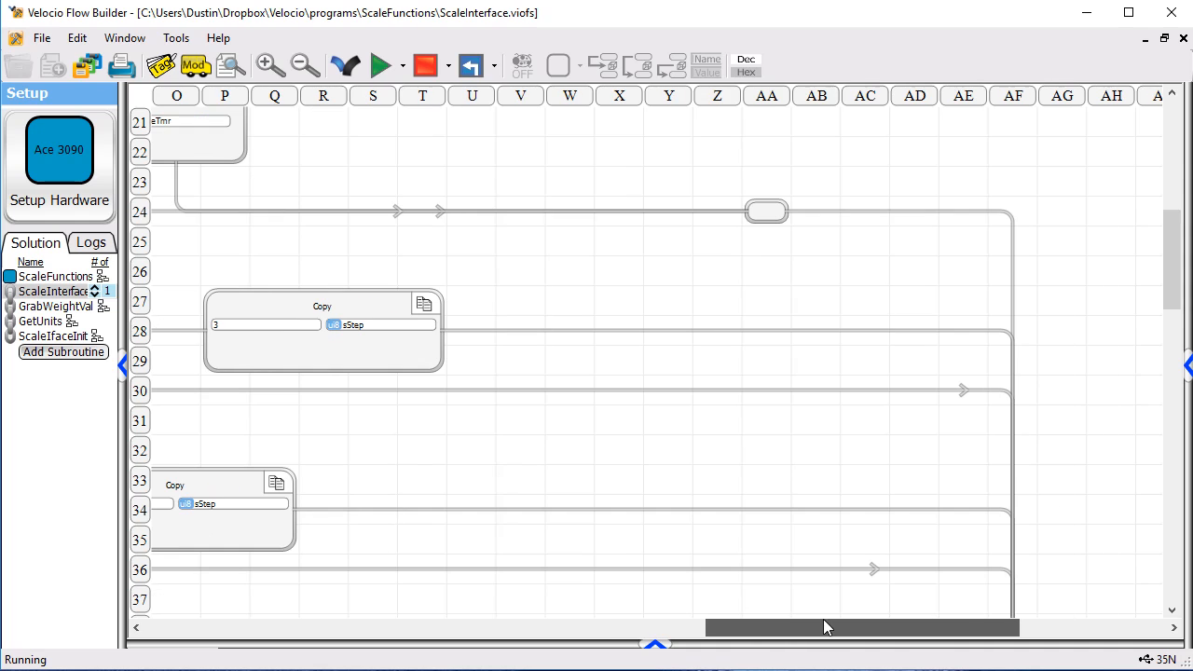
scroll("down", 3)
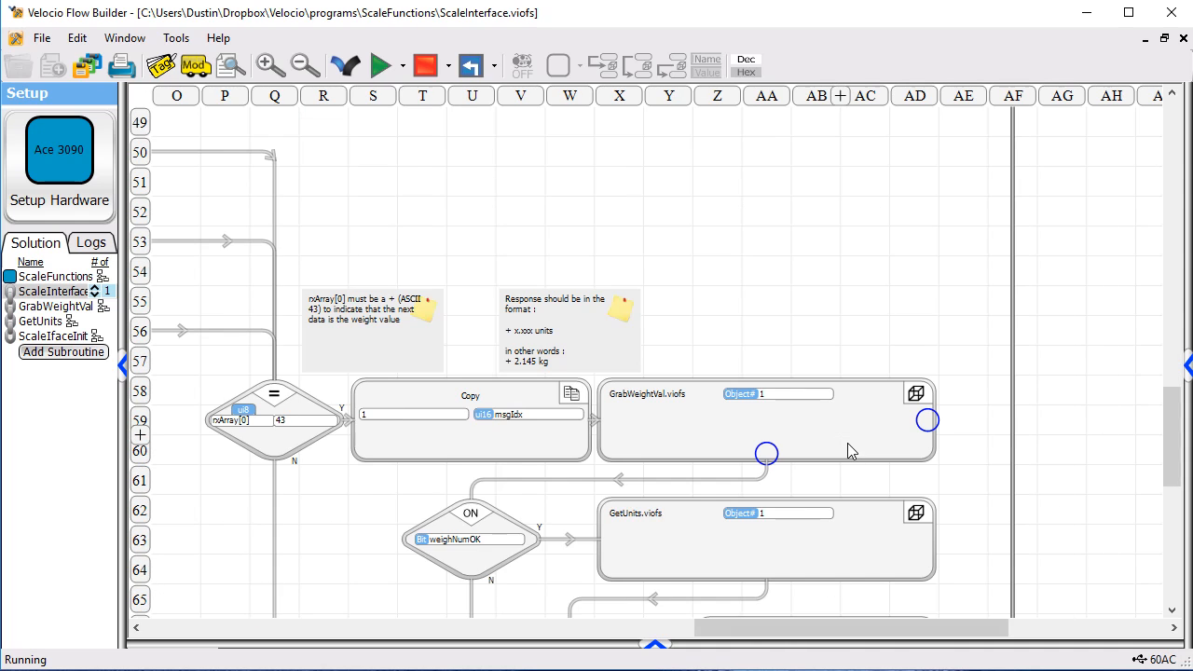
scroll("down", 3)
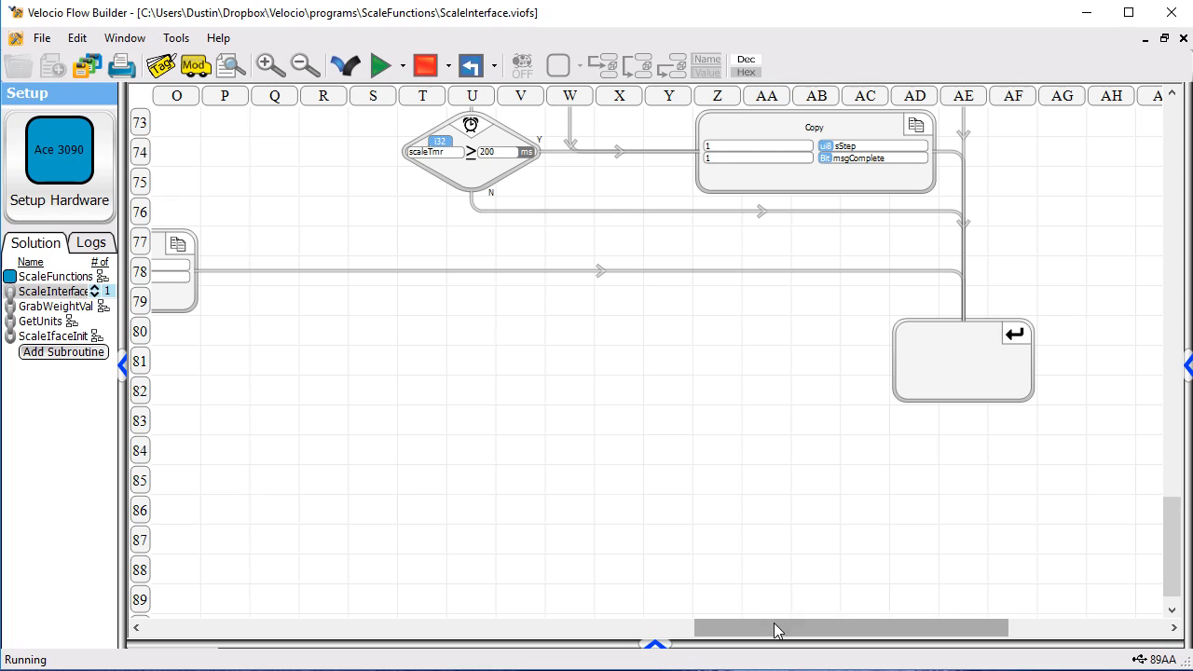
scroll("left", 3)
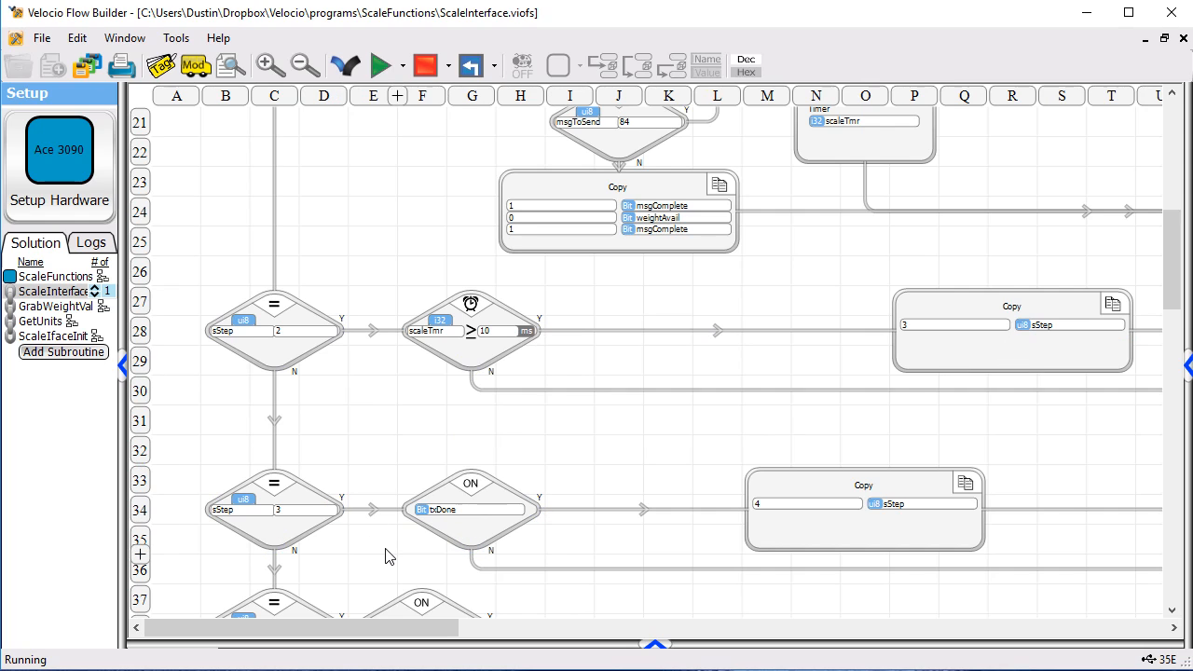
scroll("down", 3)
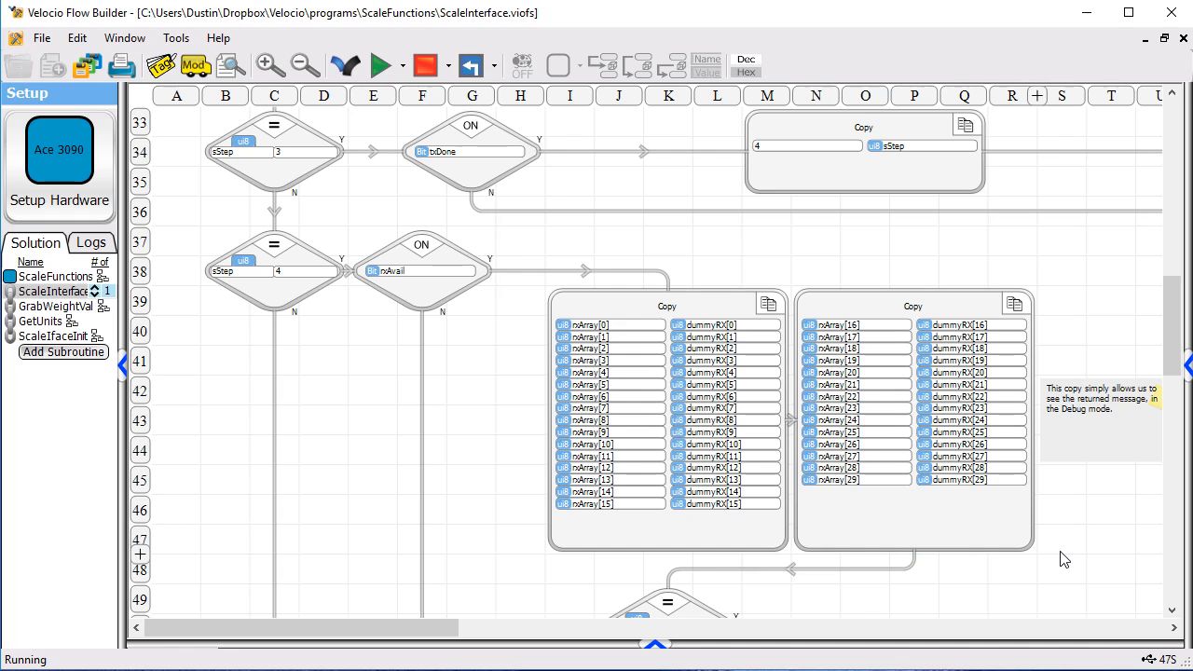
scroll("down", 3)
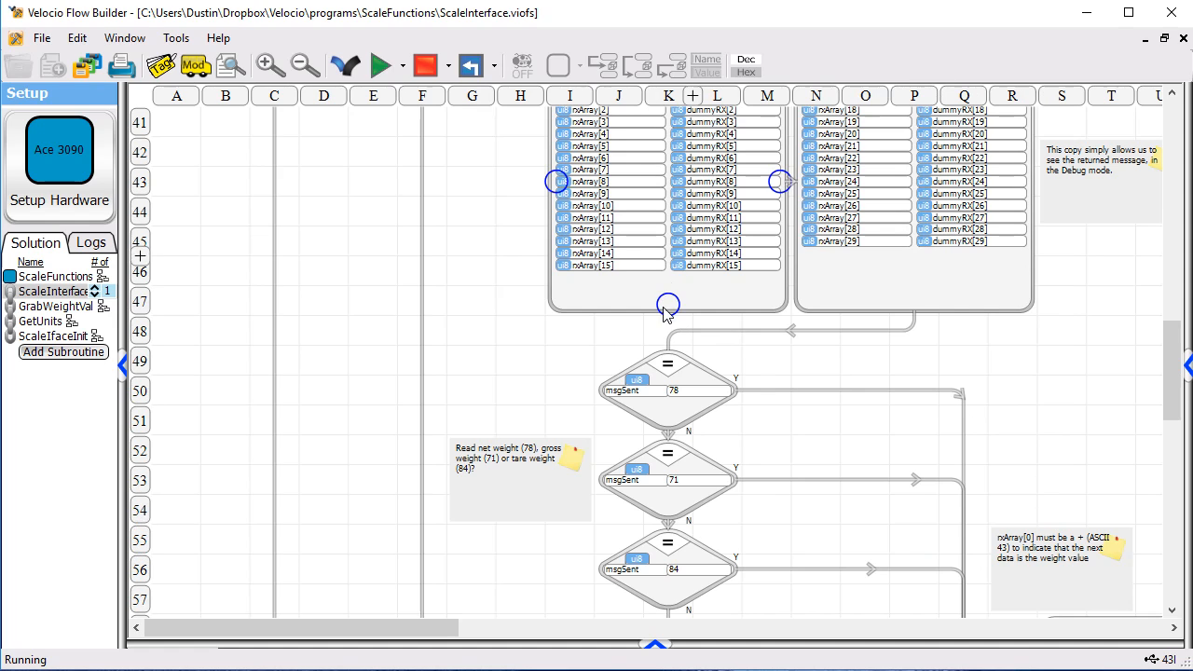
scroll("down", 3)
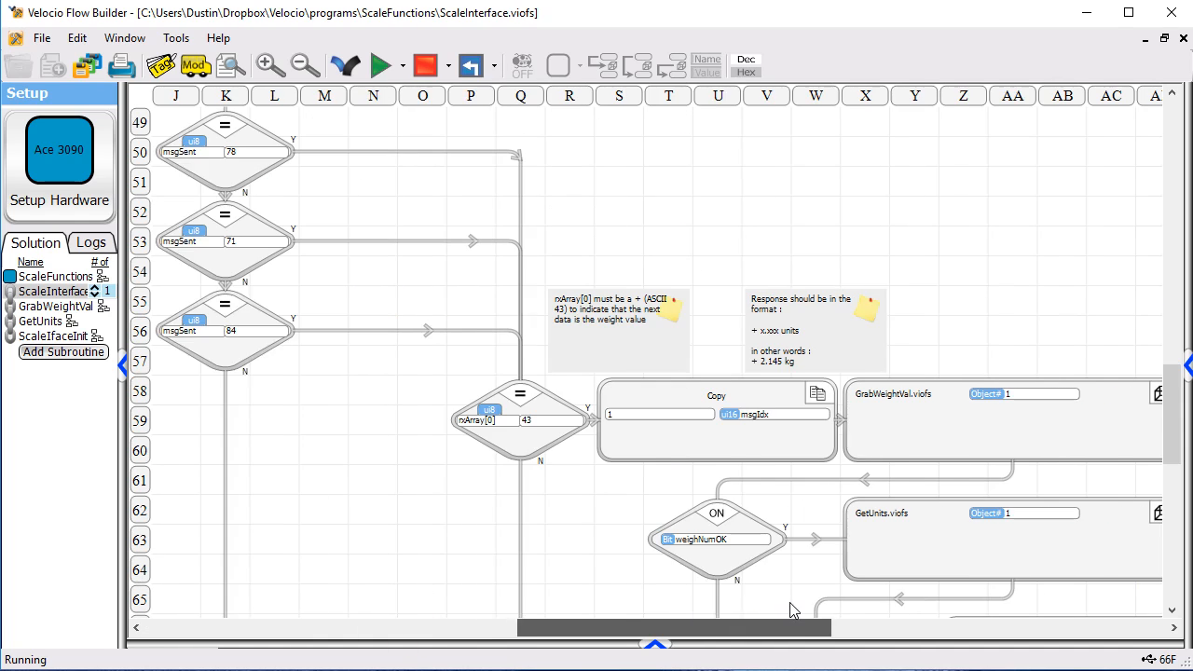
scroll("right", 3)
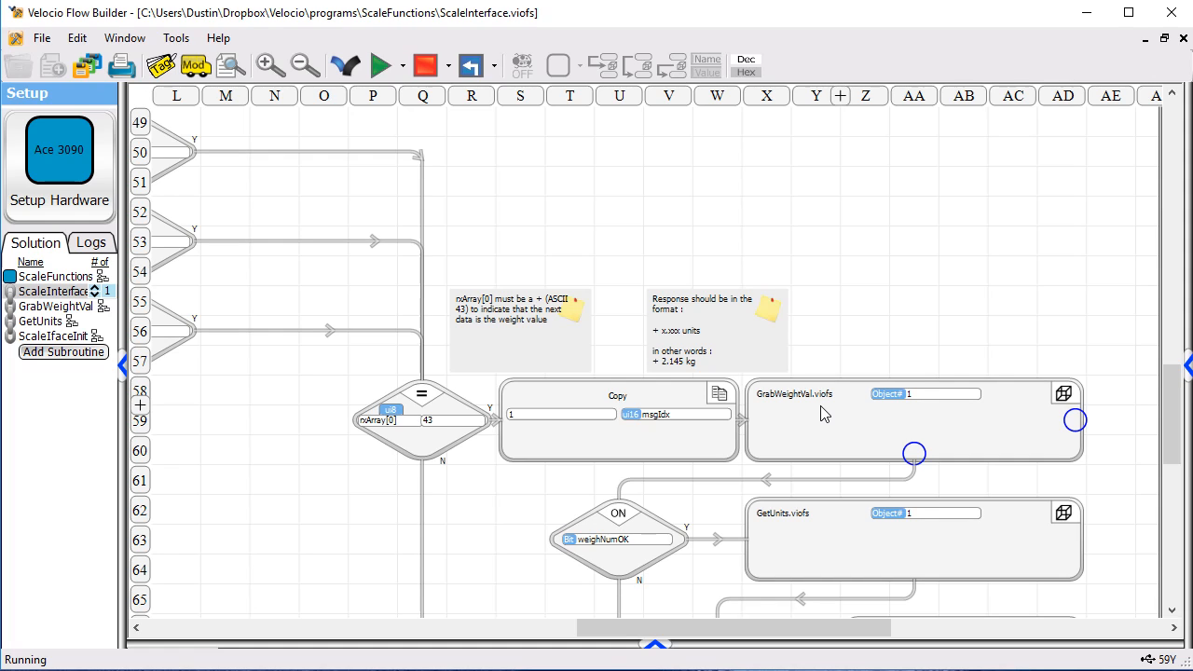
scroll("down", 3)
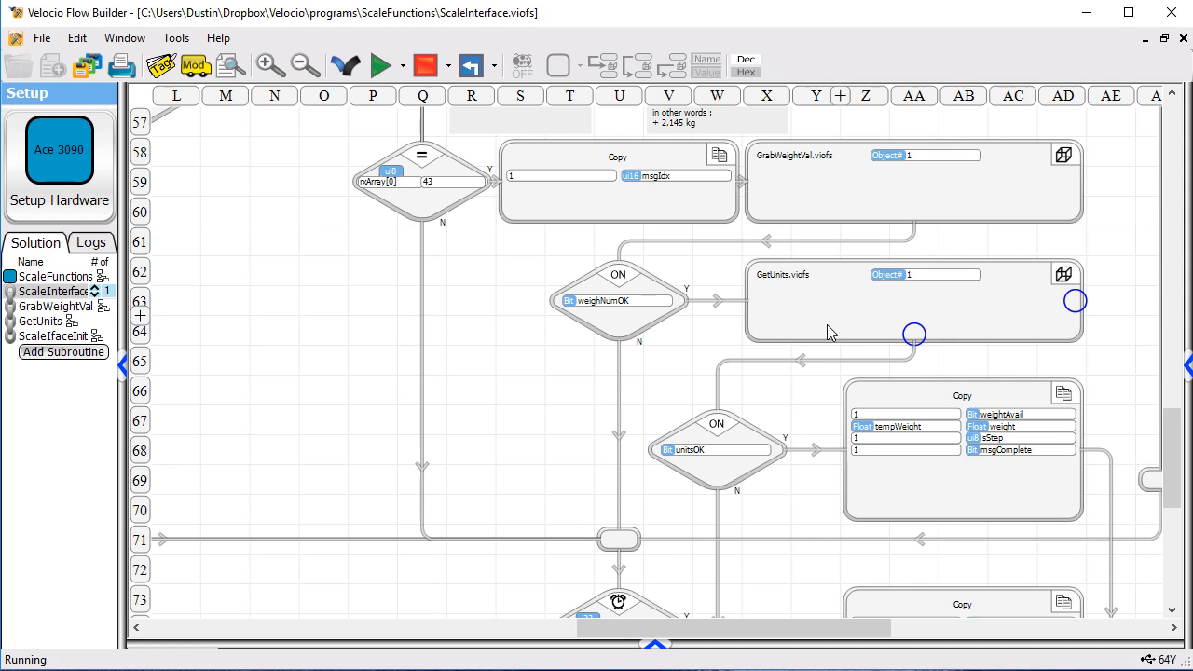
scroll("down", 3)
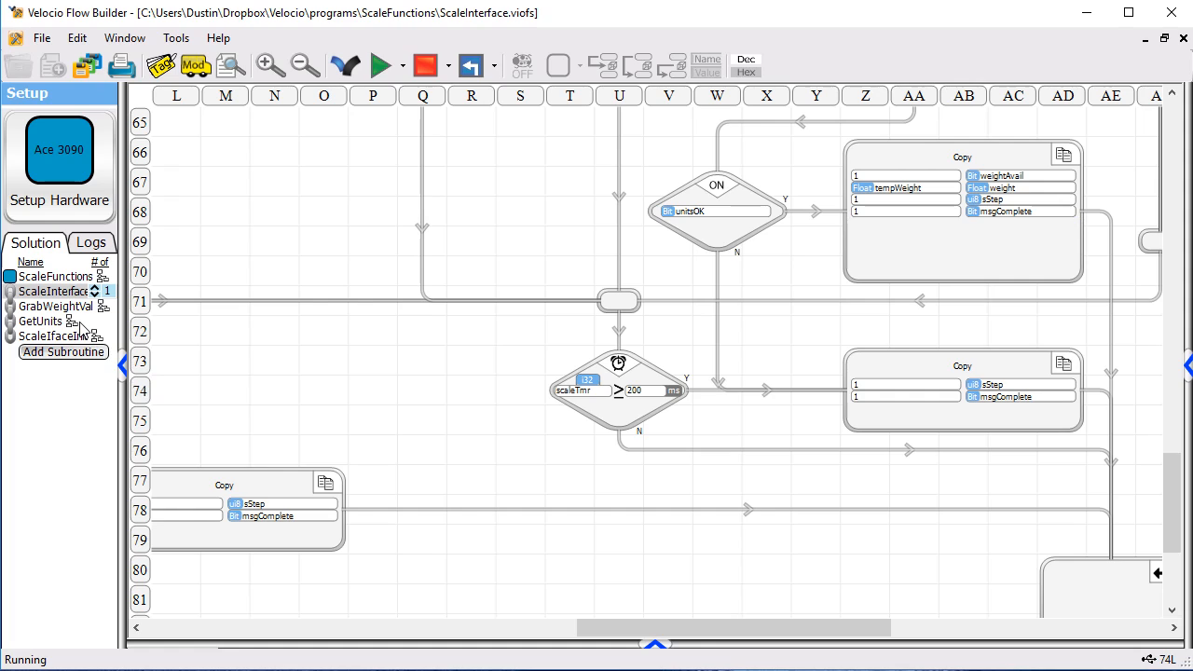
mouse_move(73, 323)
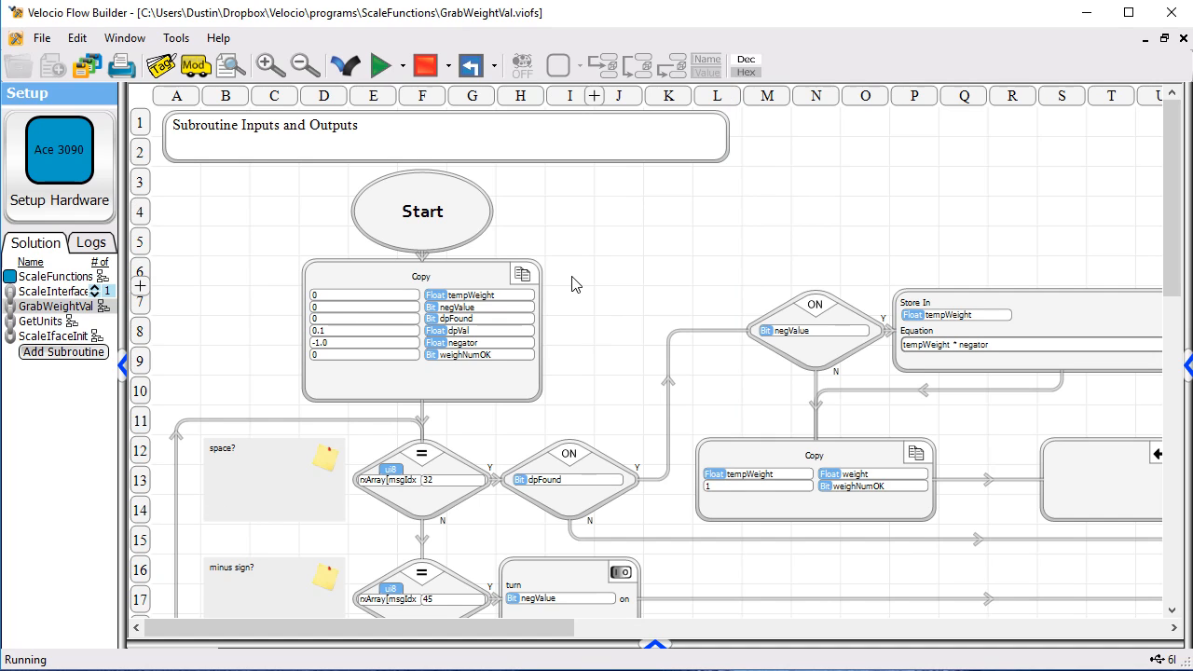
Step: Scroll through GrabWeightVal's character-parsing checks
scroll("down", 3)
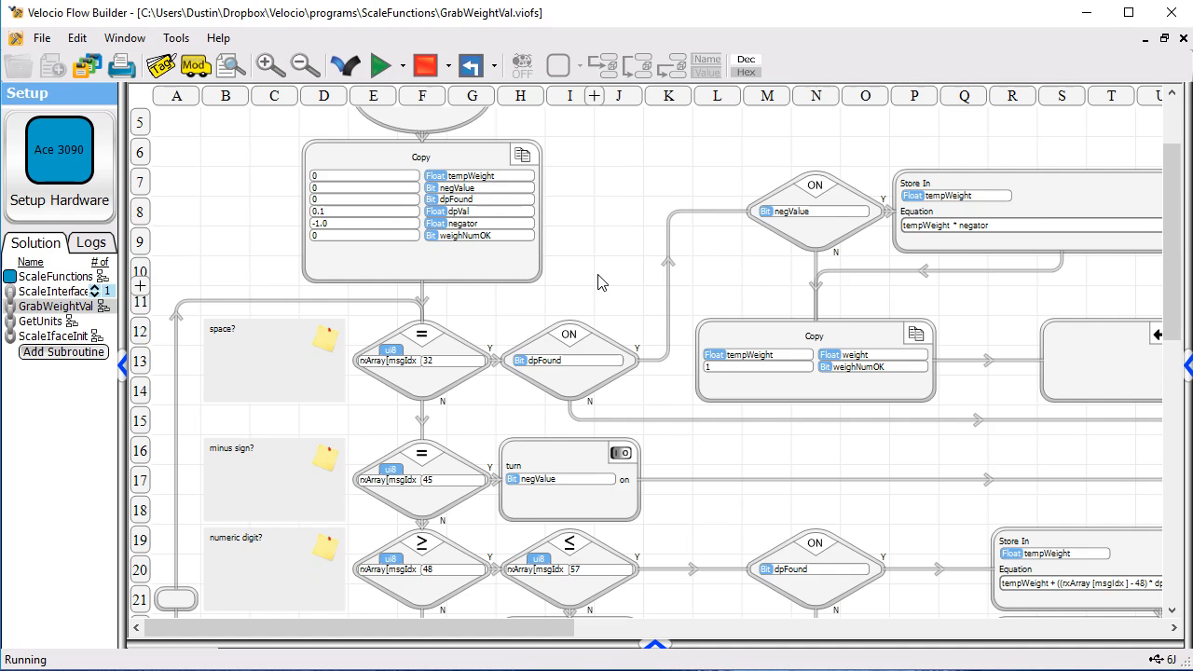
scroll("down", 3)
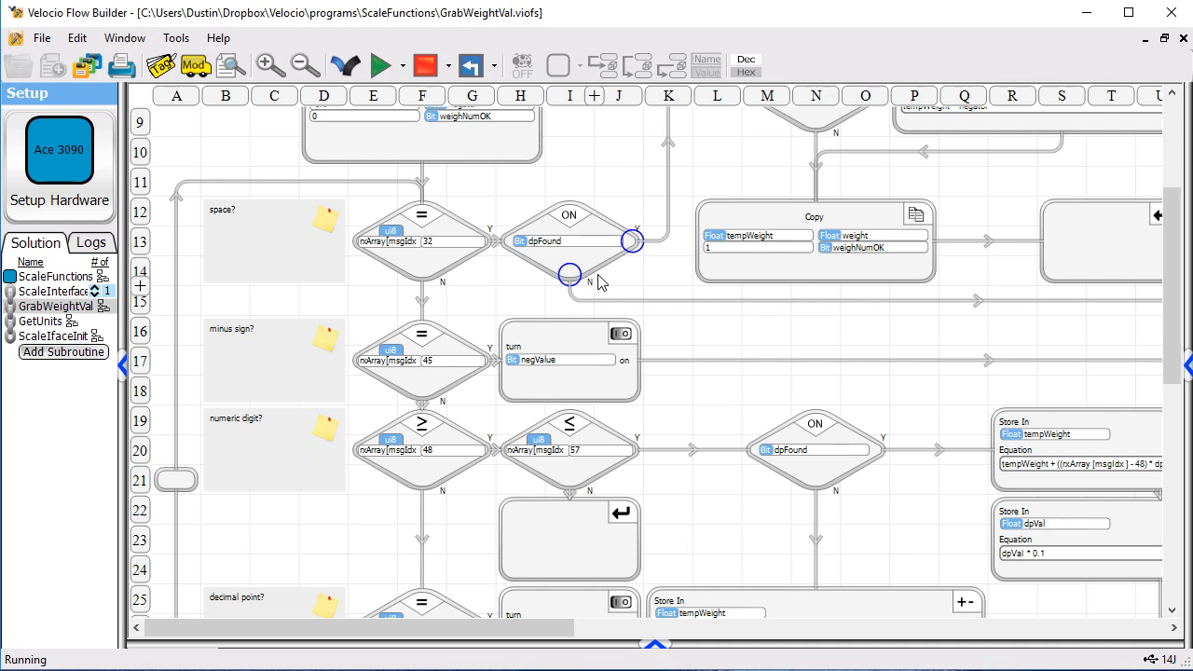
mouse_move(595, 290)
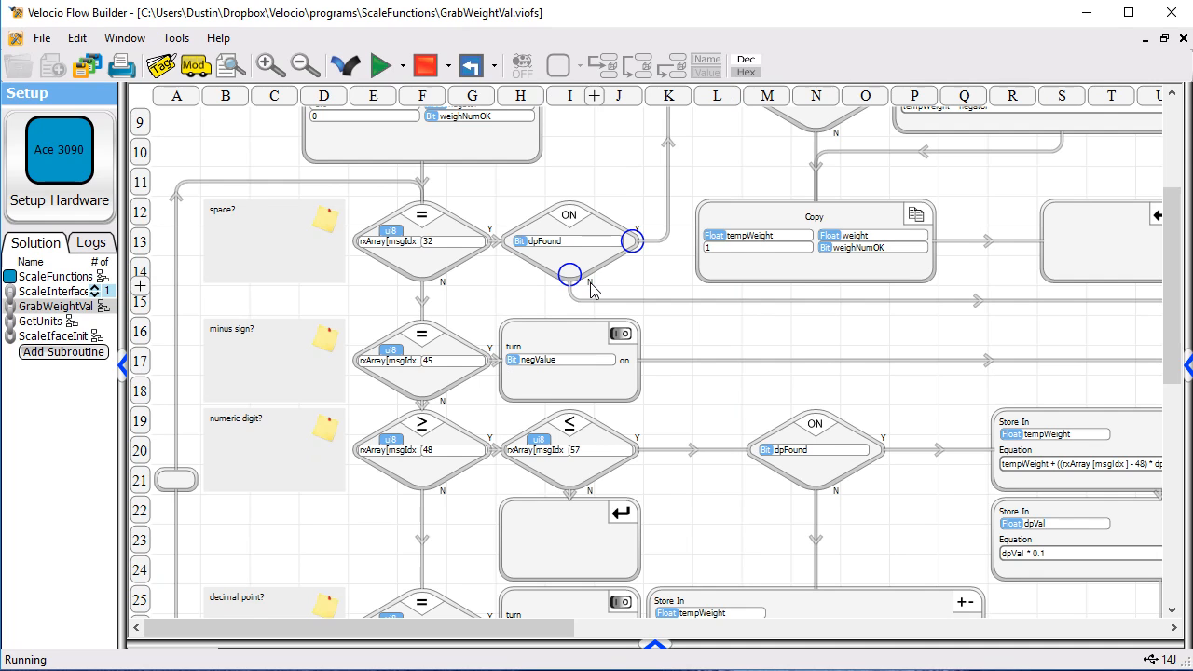
scroll("down", 3)
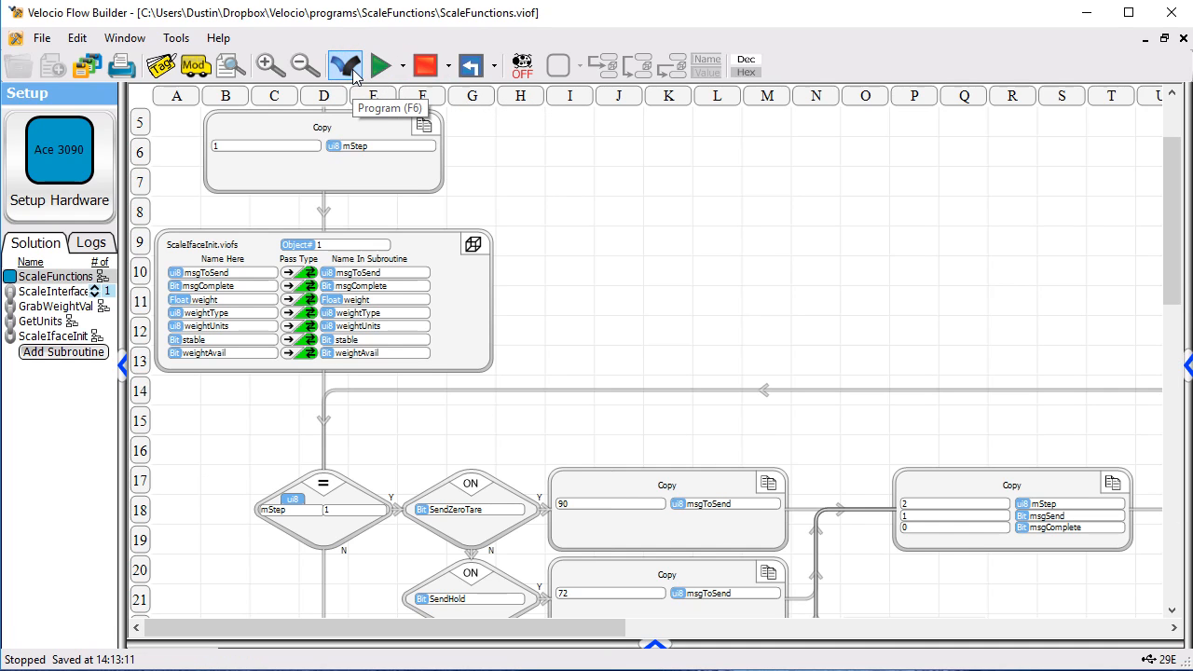
Step: Download the program to the Ace 3090 and scroll the live debug flowchart
left_click(382, 64)
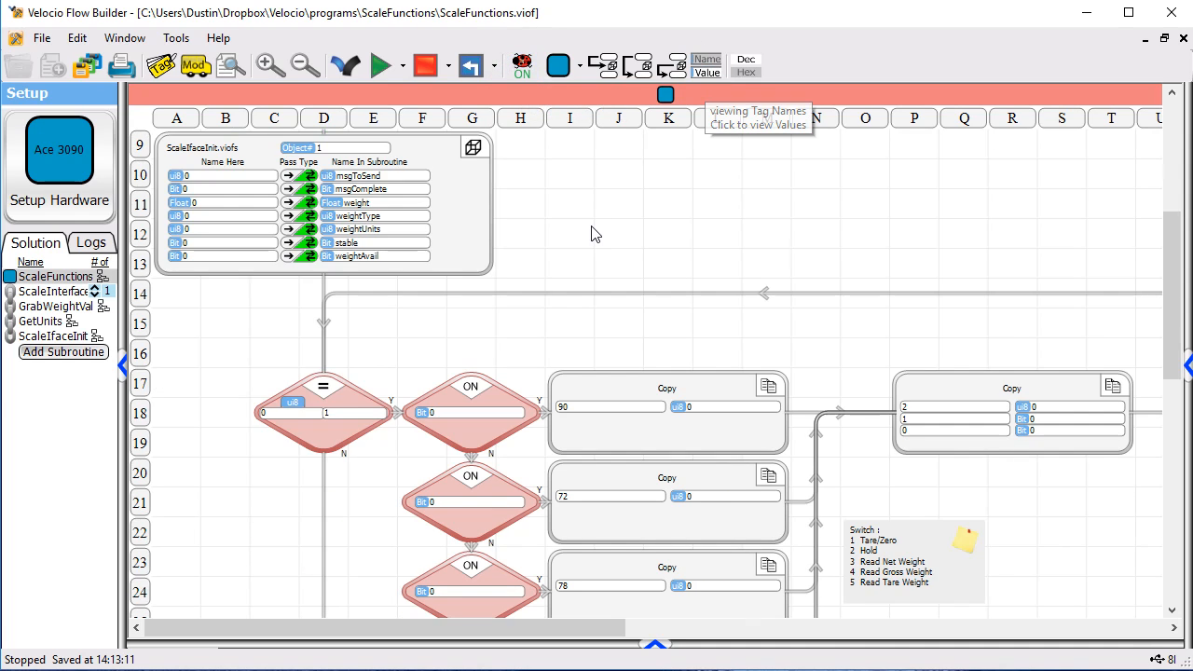
scroll("down", 3)
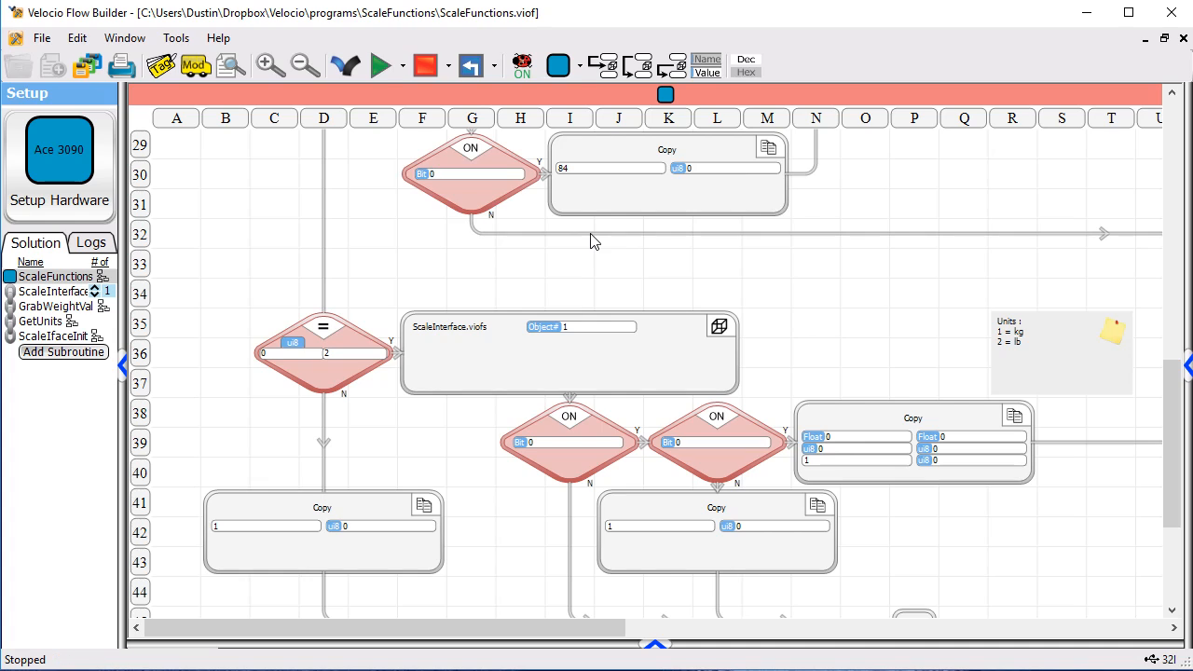
mouse_move(842, 435)
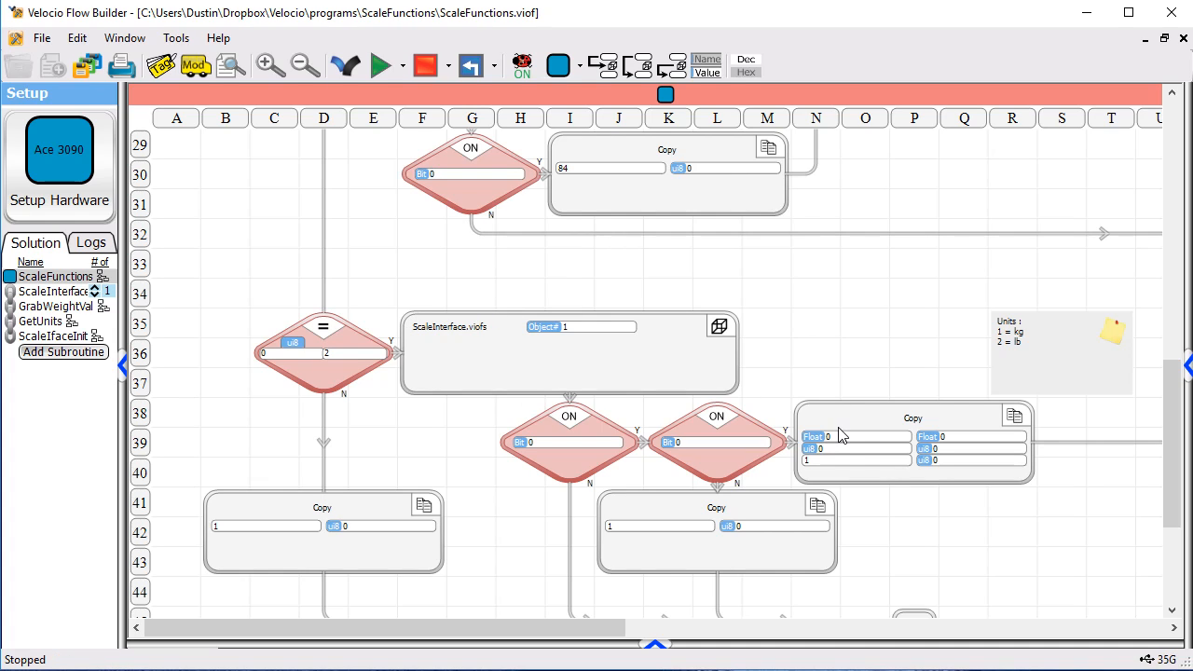
mouse_move(918, 510)
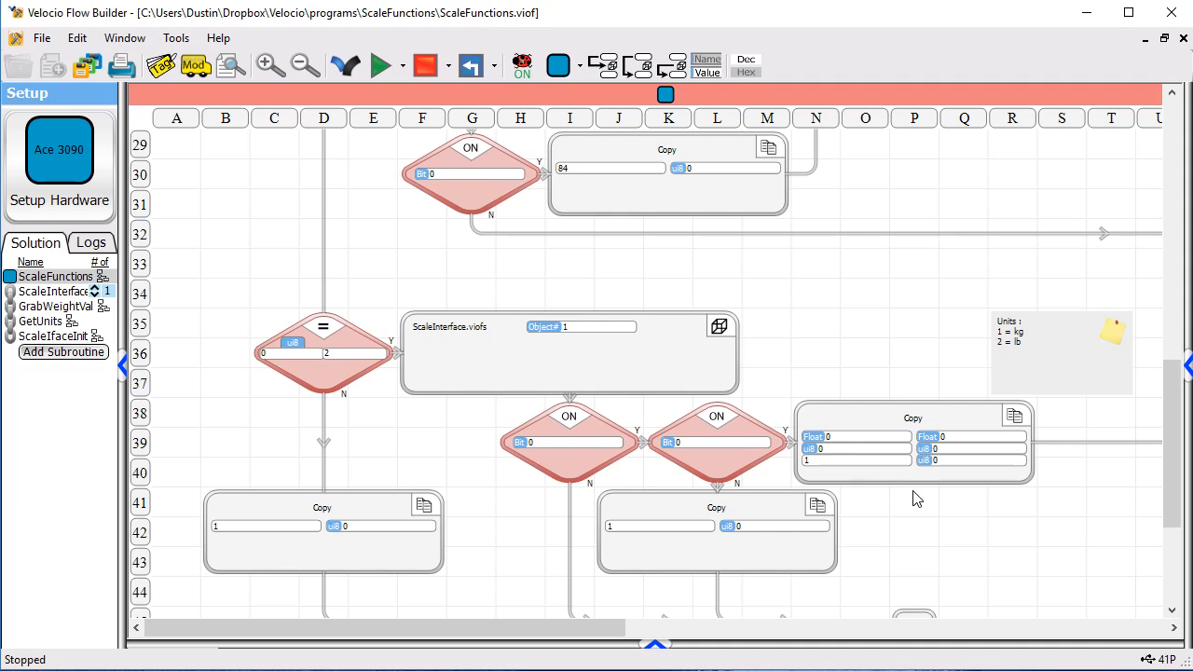
mouse_move(389, 16)
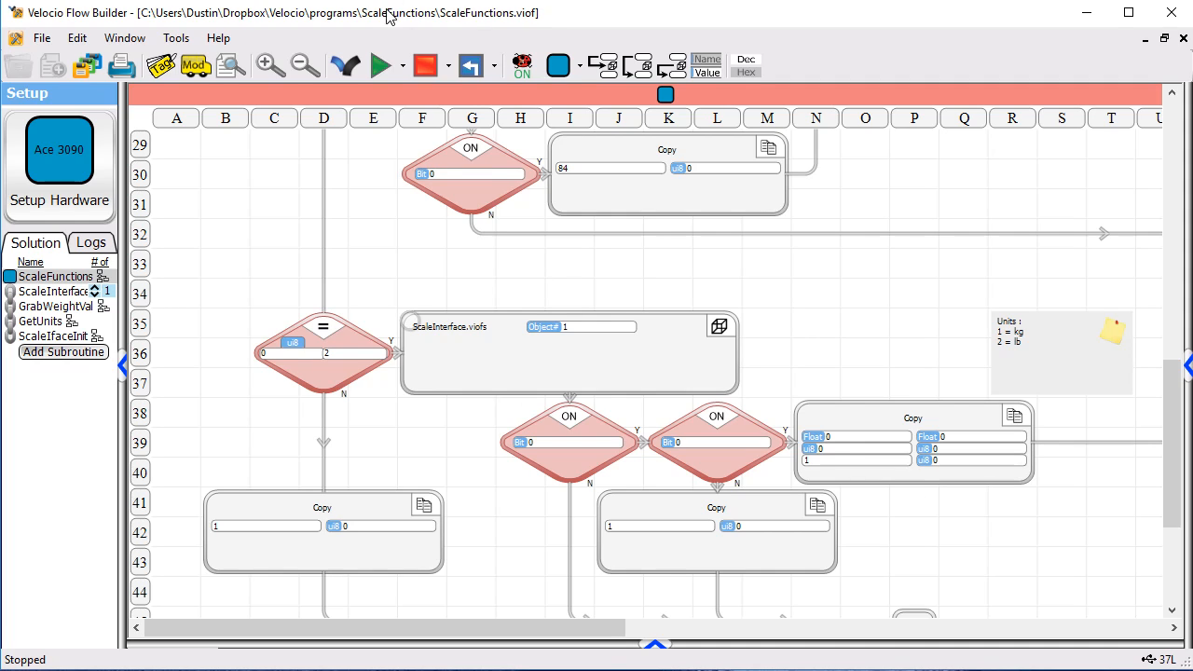
Step: Run the downloaded program so the Copy block shows weight 0.36
left_click(382, 65)
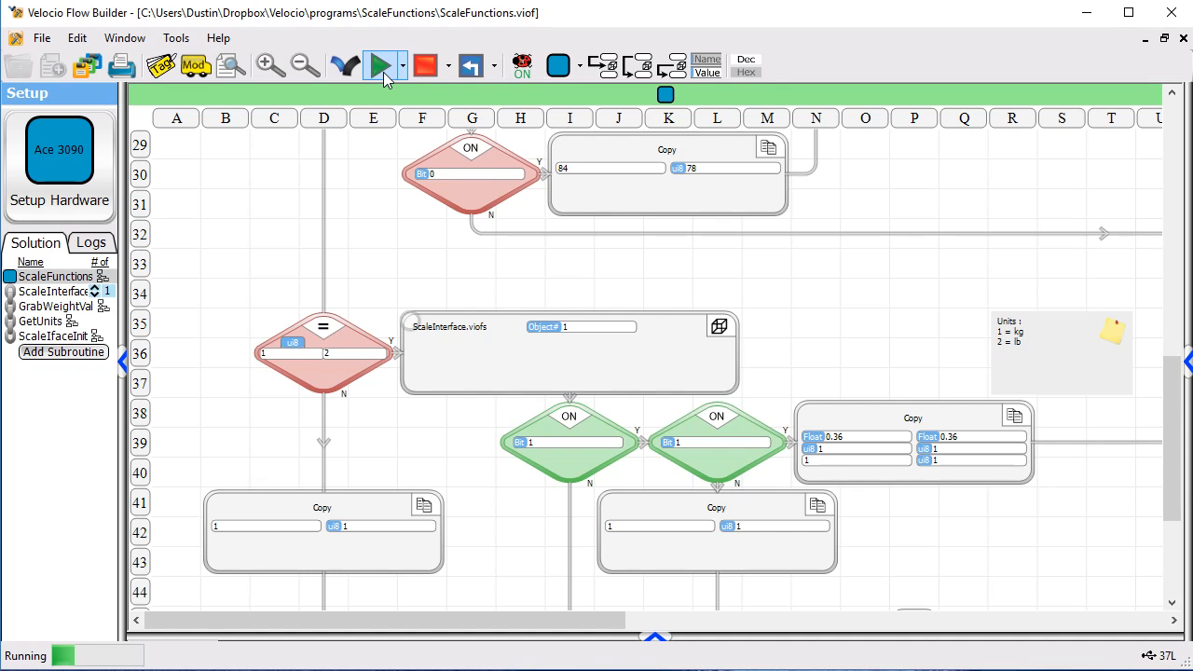
left_click(377, 65)
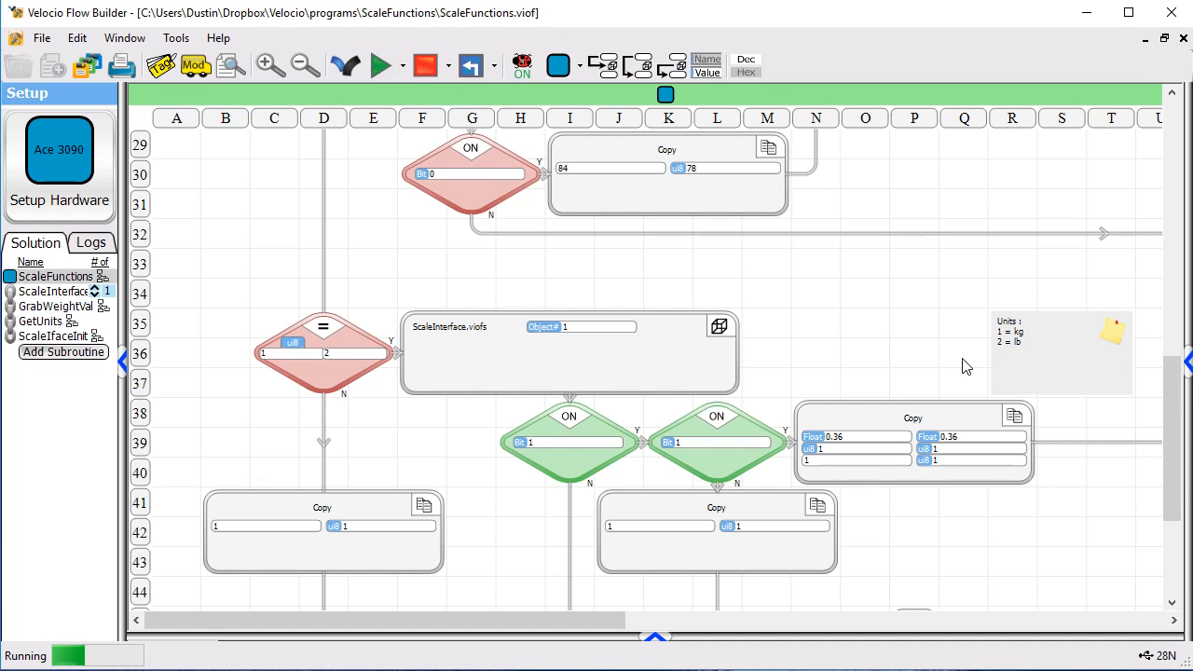
mouse_move(1028, 345)
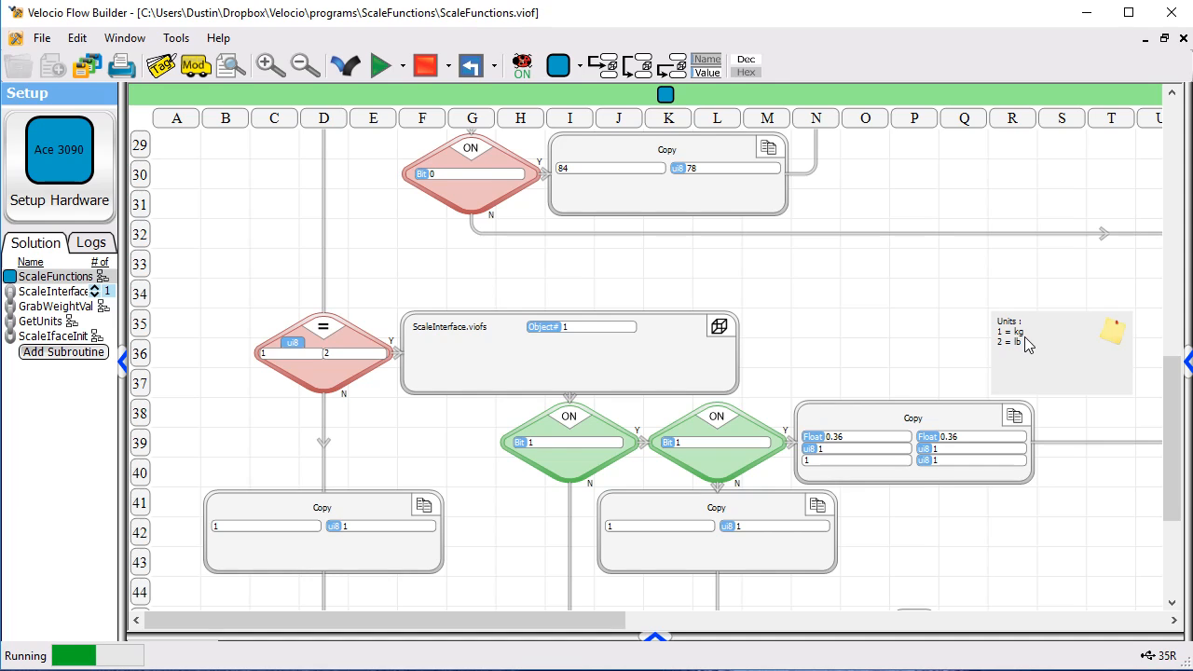